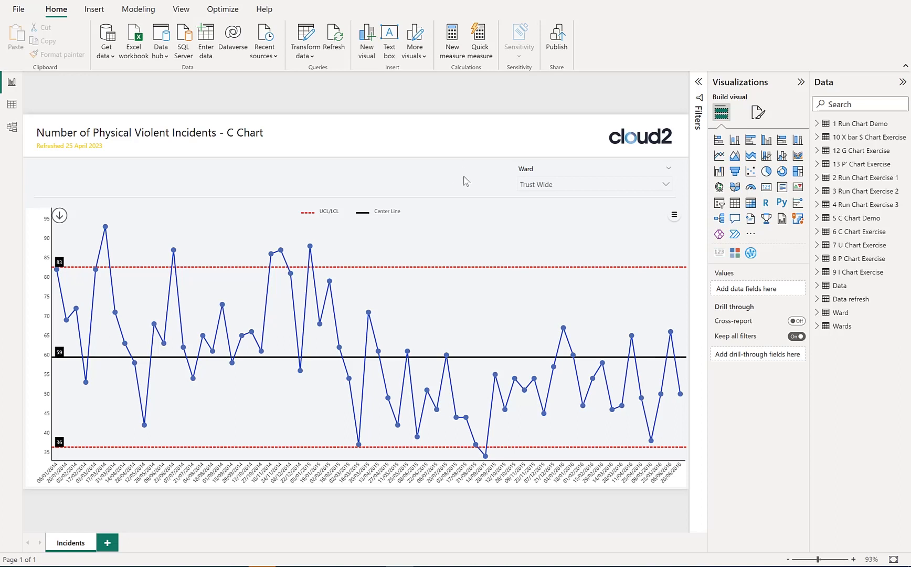
mouse_move(63, 177)
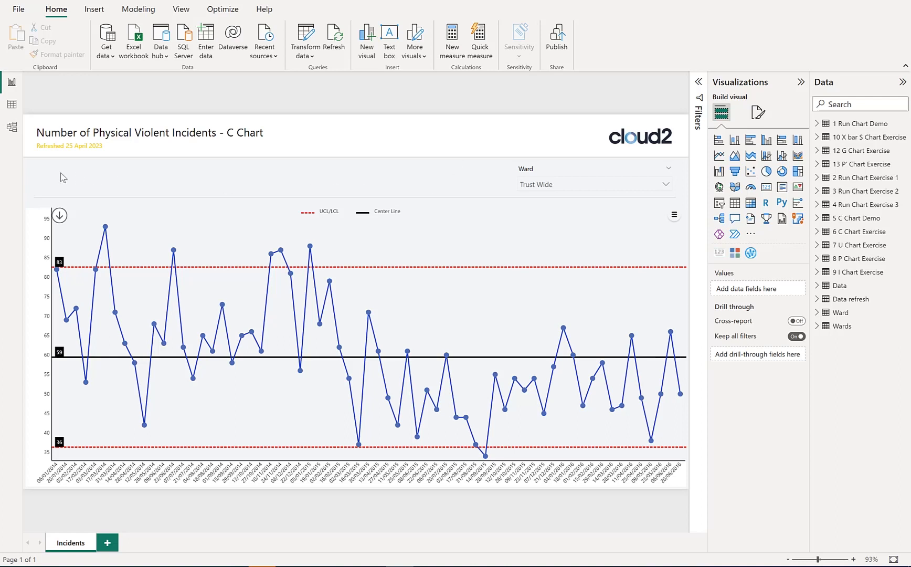
mouse_move(202, 169)
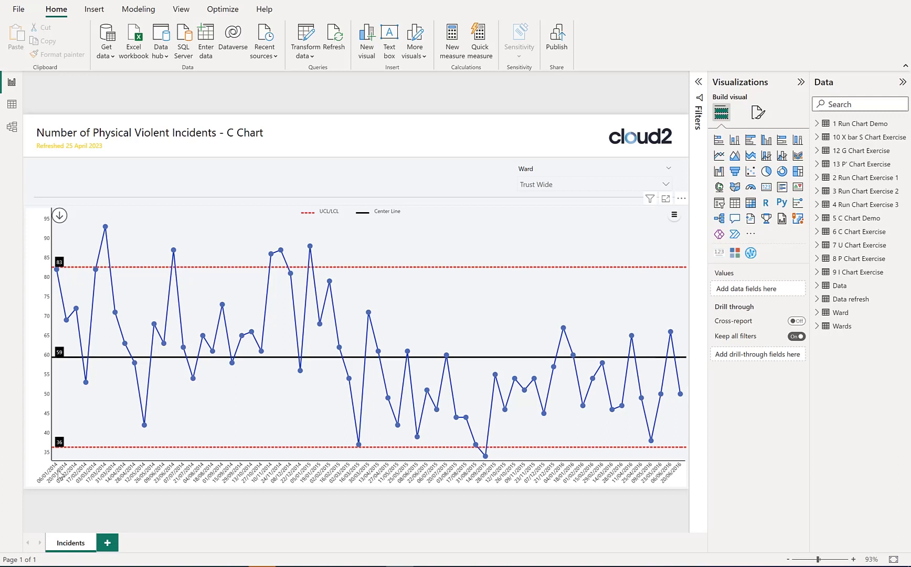
mouse_move(541, 446)
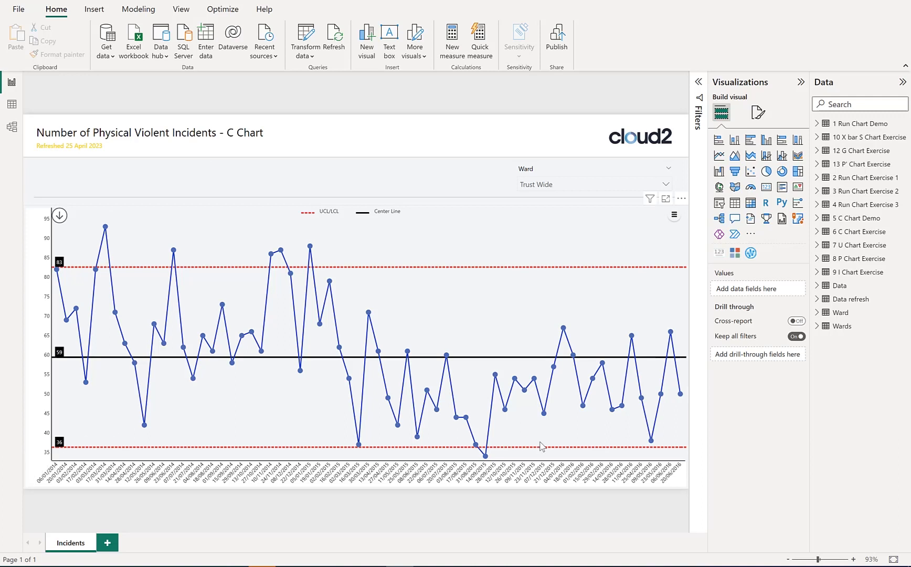
mouse_move(515, 493)
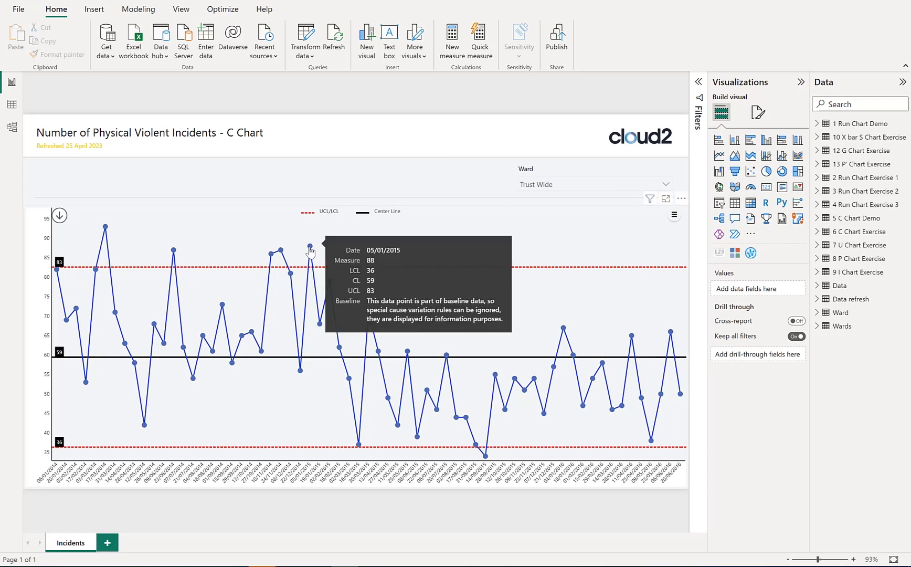
mouse_move(541, 226)
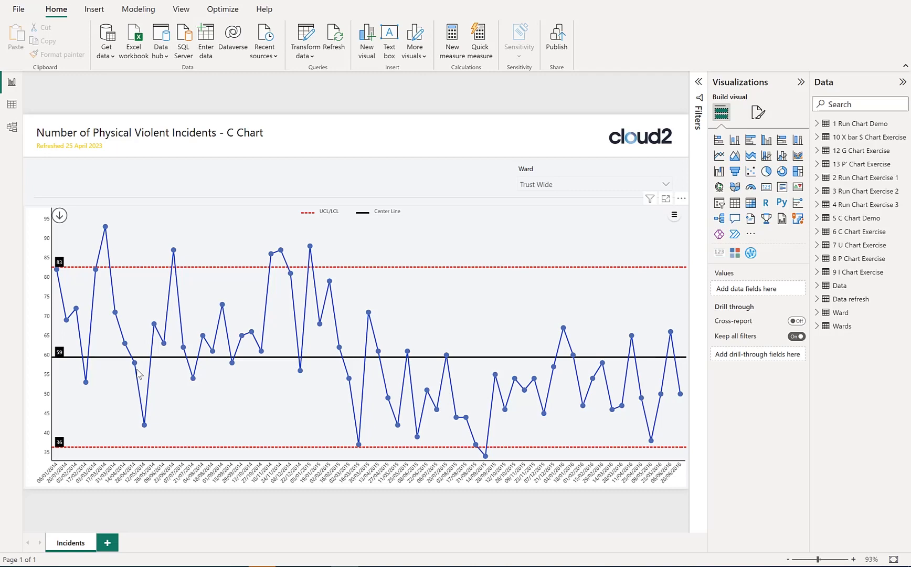
mouse_move(300, 373)
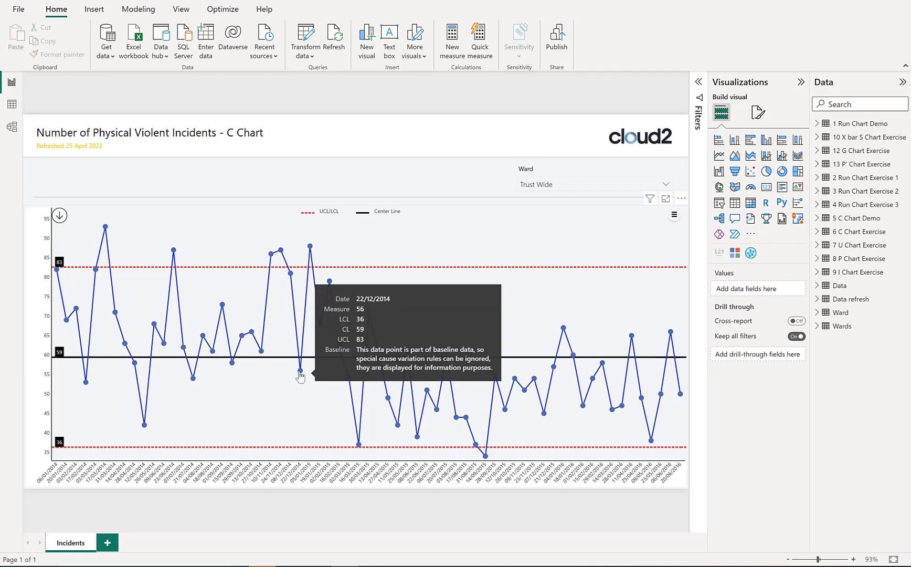
- Bring up Point settings for the 22/12/2014 data point (value 56)
left_click(300, 373)
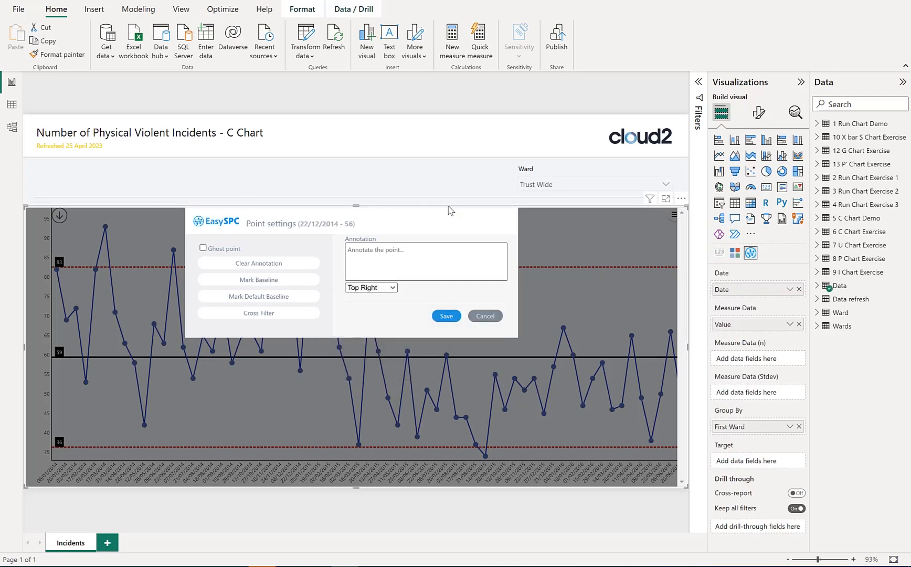
mouse_move(298, 284)
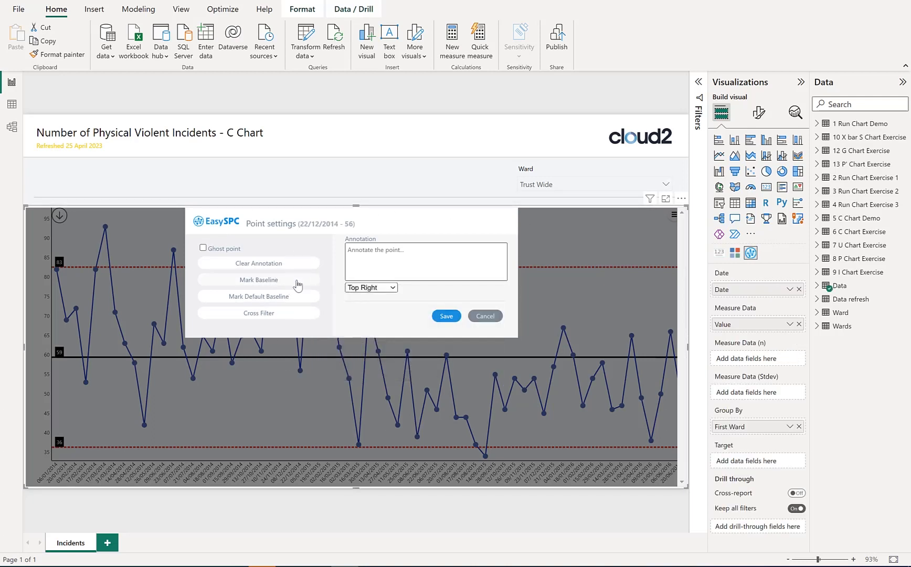
mouse_move(297, 302)
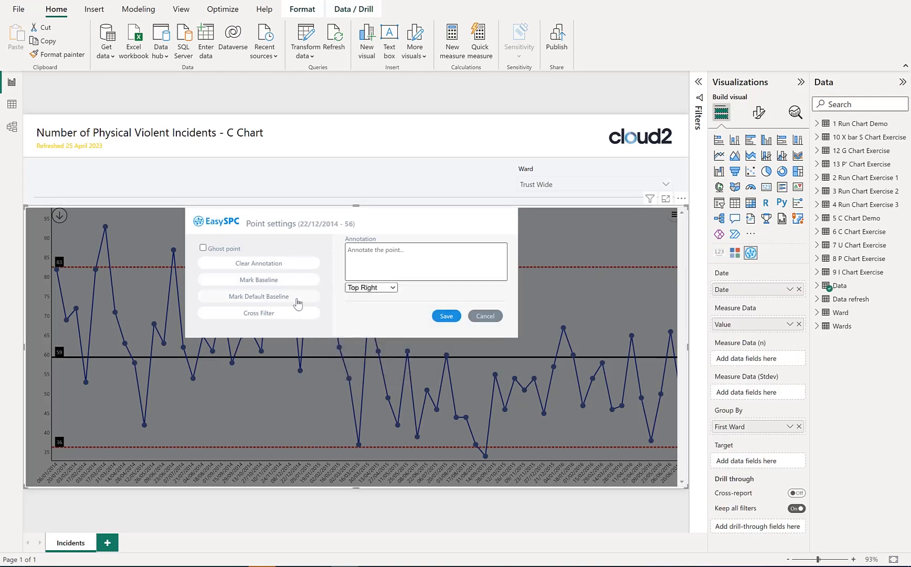
mouse_move(116, 277)
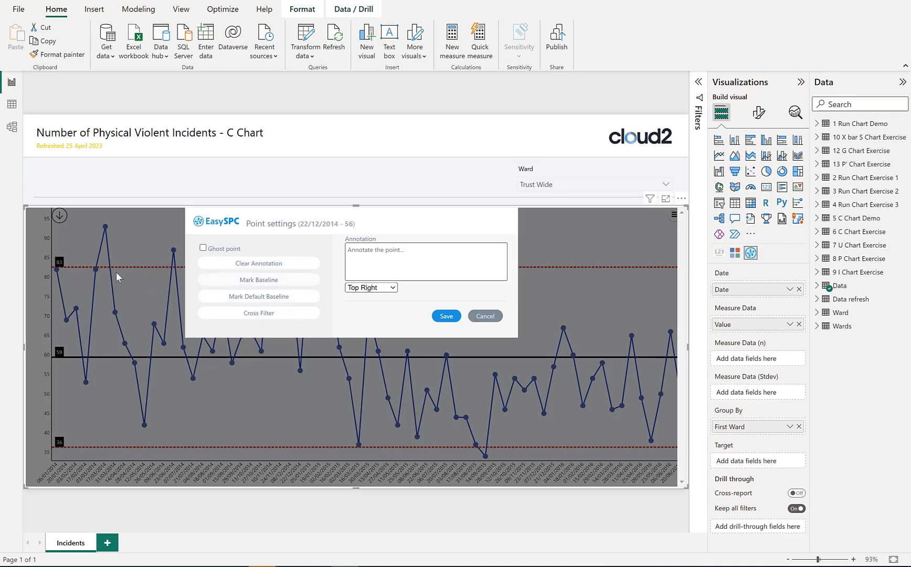
mouse_move(119, 376)
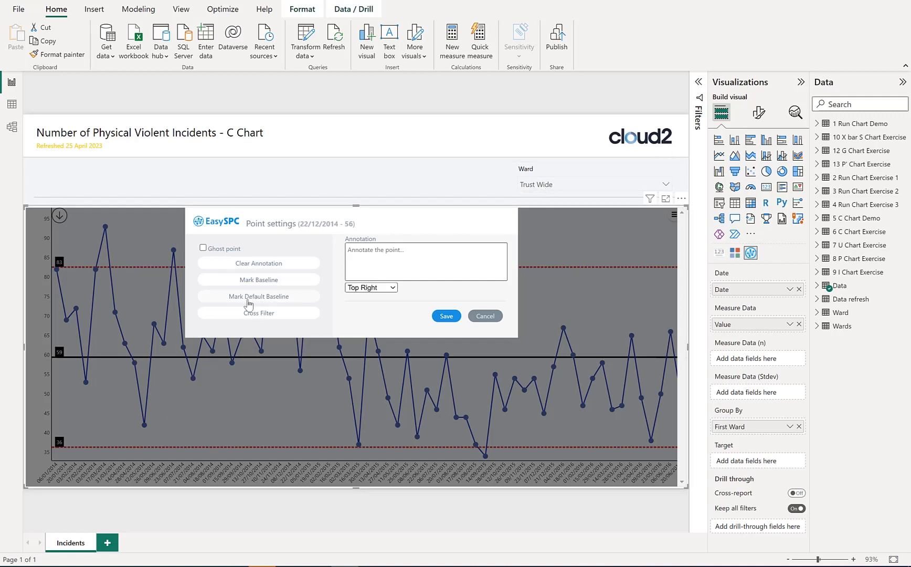
mouse_move(287, 305)
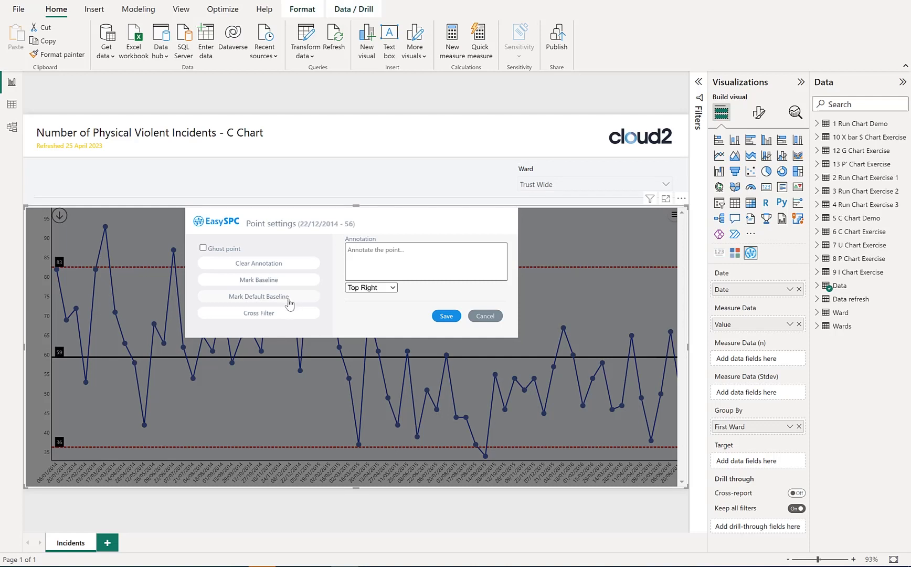
mouse_move(286, 299)
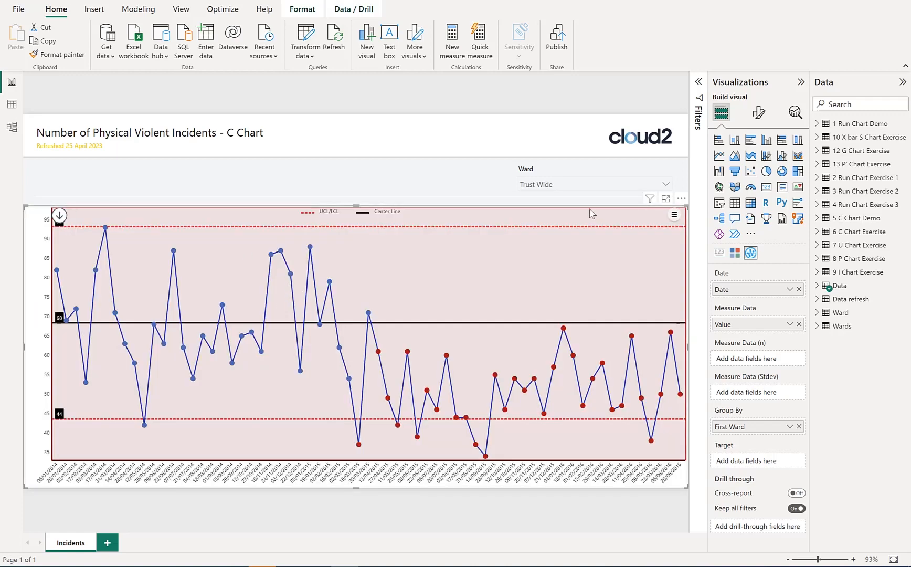
mouse_move(66, 352)
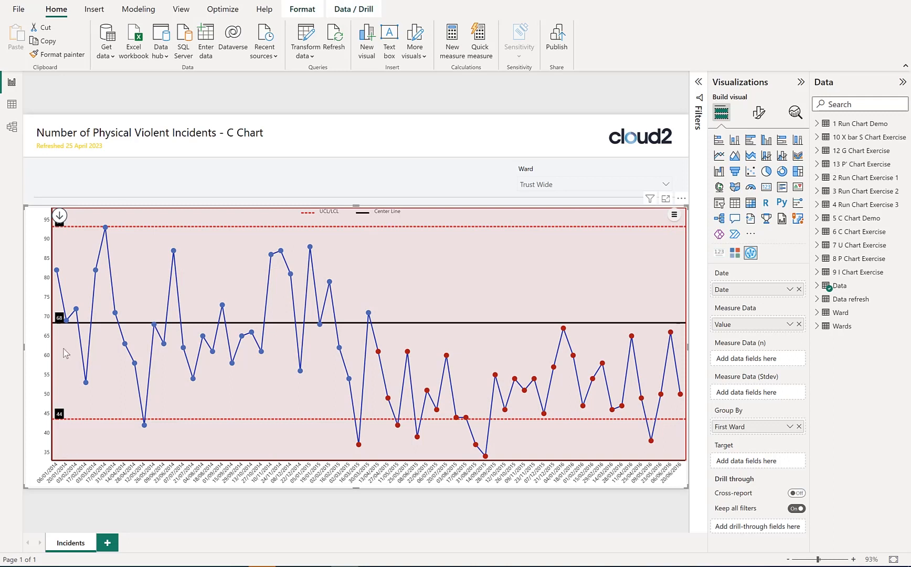
mouse_move(497, 285)
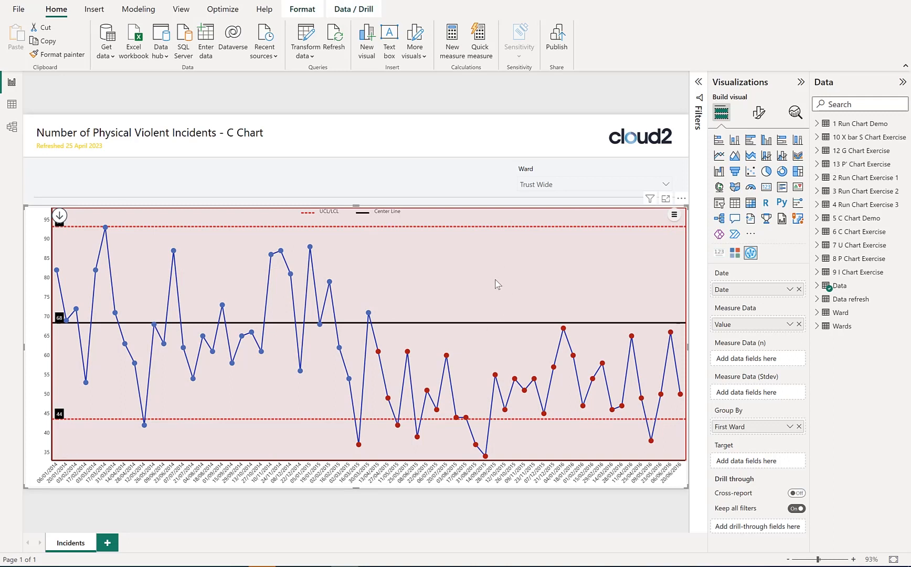
mouse_move(680, 398)
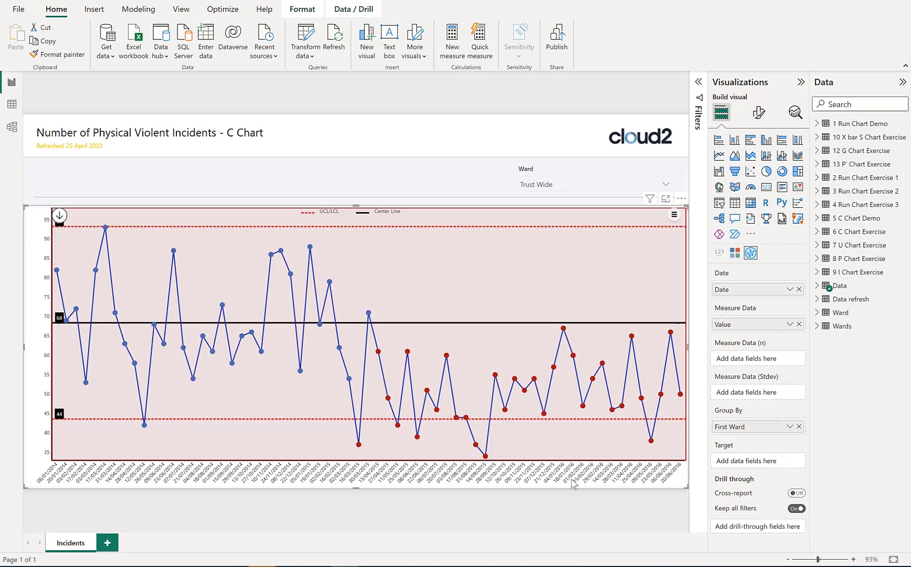
mouse_move(299, 380)
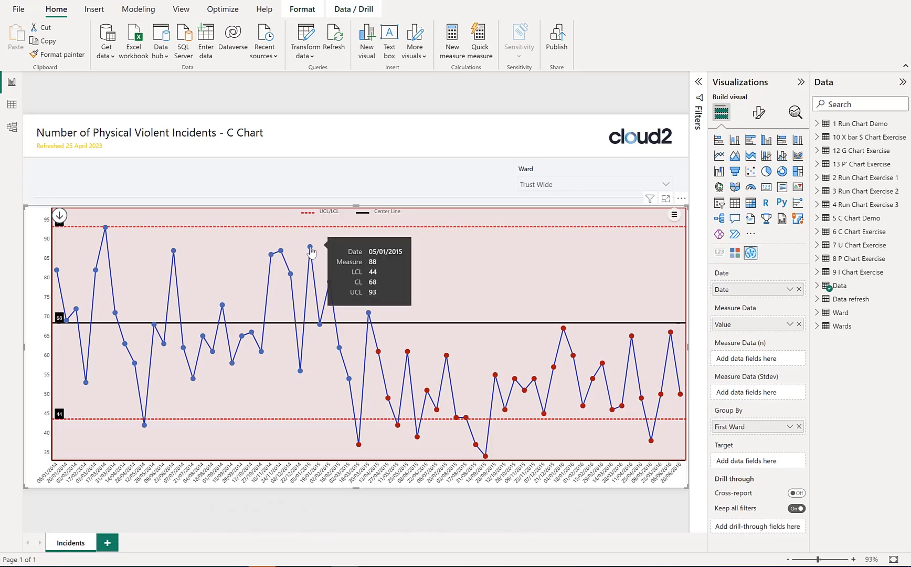
- Save the annotation 'QI Project Begins' on the 05/01/2015 point
left_click(311, 249)
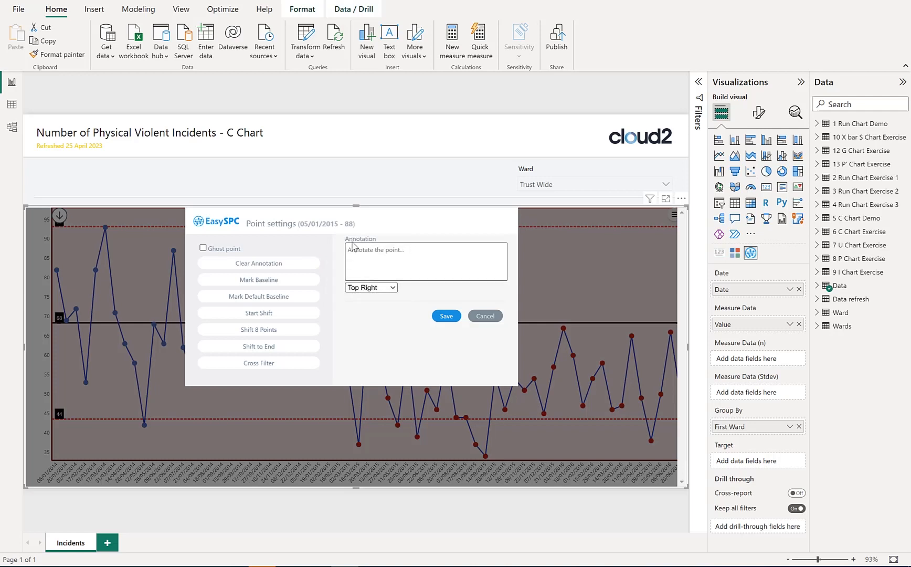
type("Q")
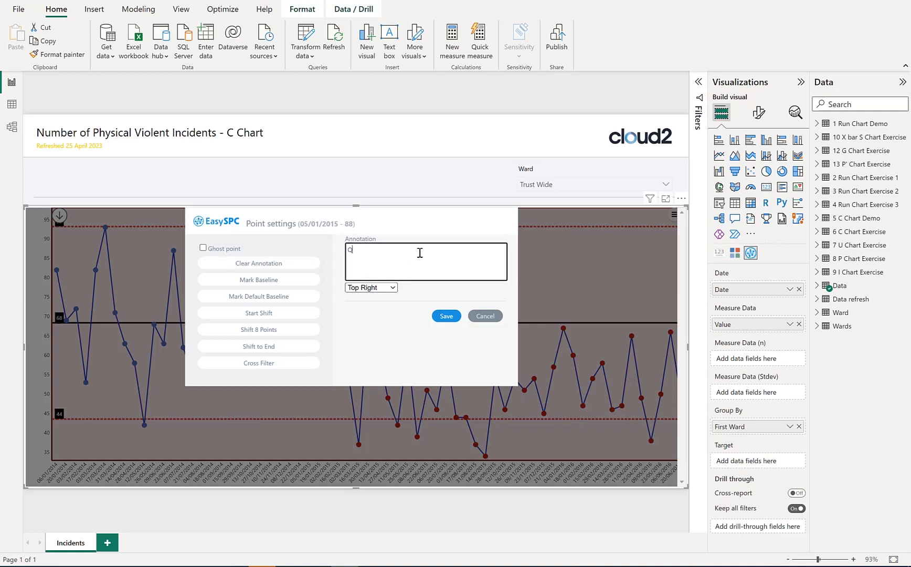
type("QI Project B")
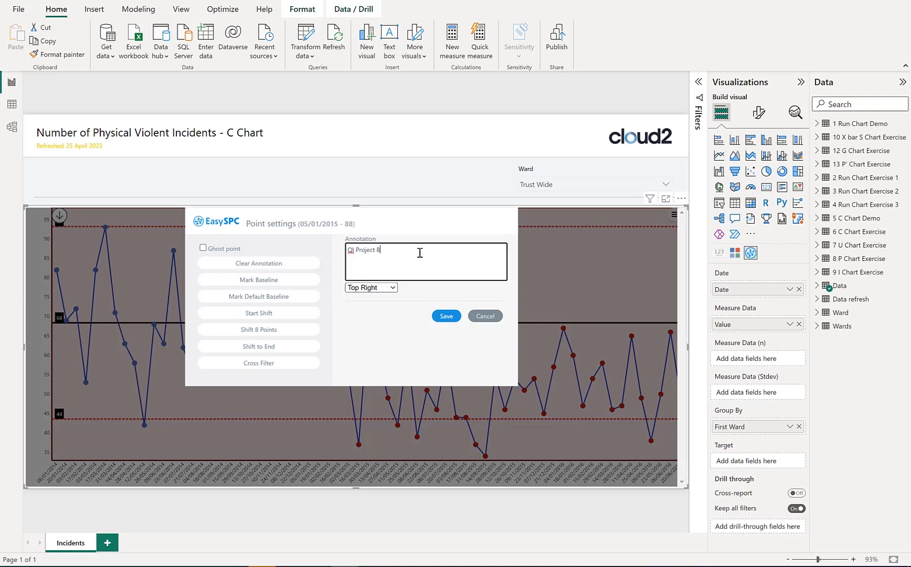
left_click(446, 316)
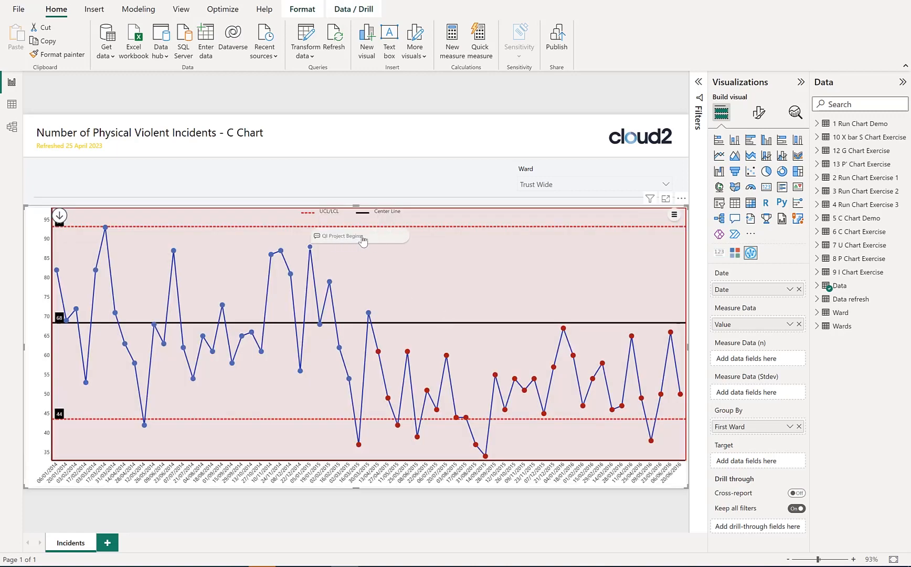
mouse_move(359, 446)
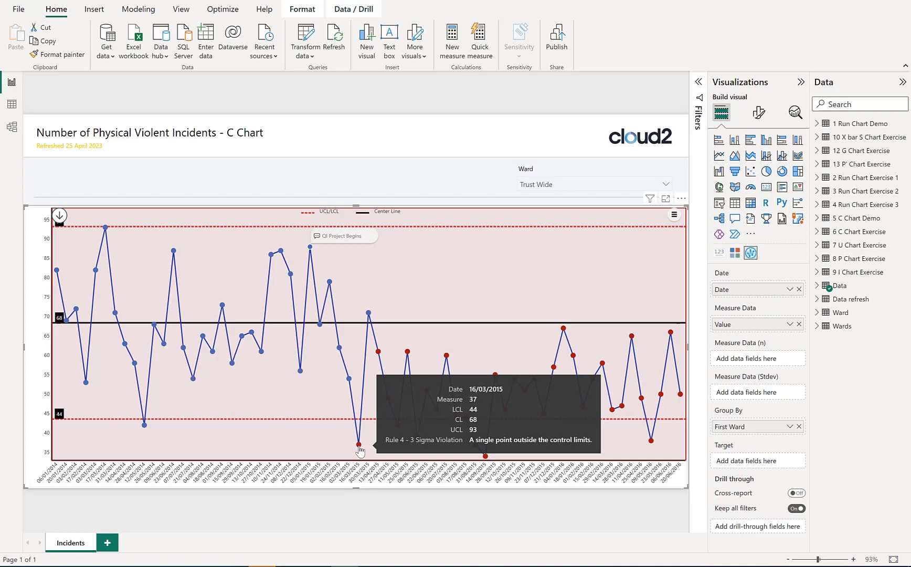
- Save the annotation 'Poor data capture' on the low 16/03/2015 point
left_click(359, 446)
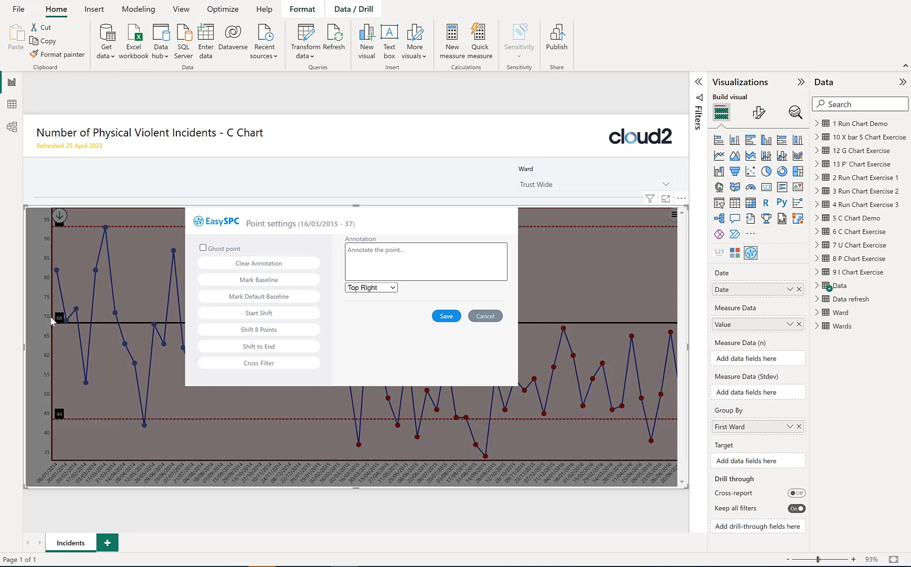
mouse_move(206, 257)
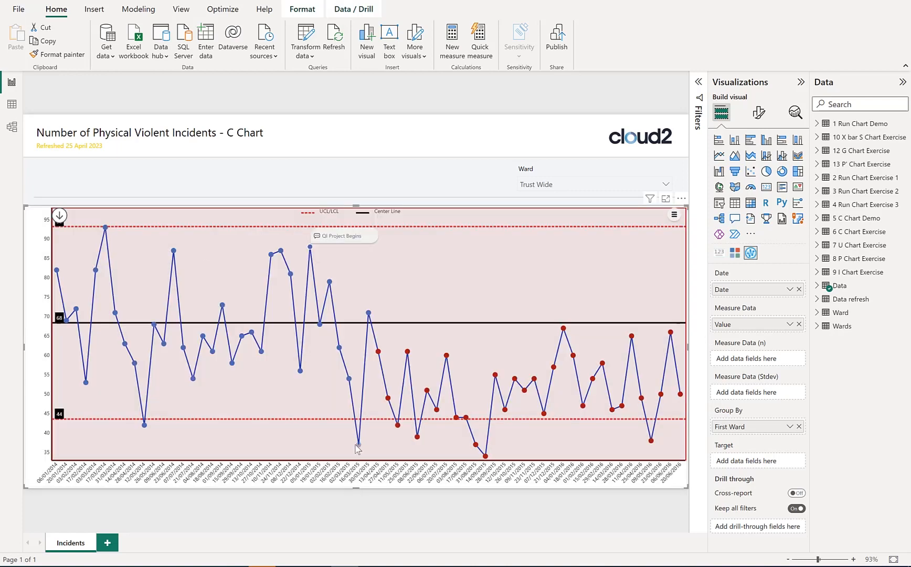
mouse_move(358, 447)
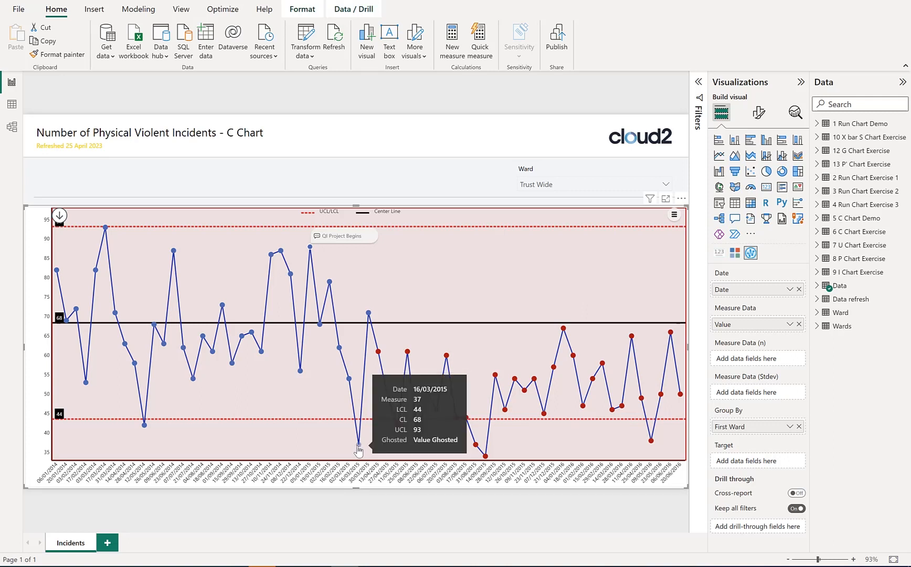
mouse_move(326, 354)
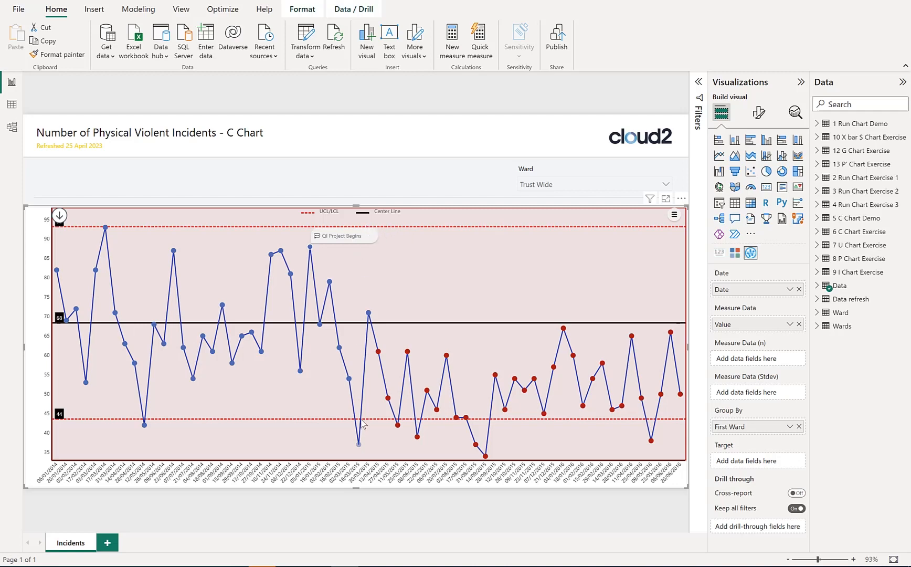
left_click(356, 445)
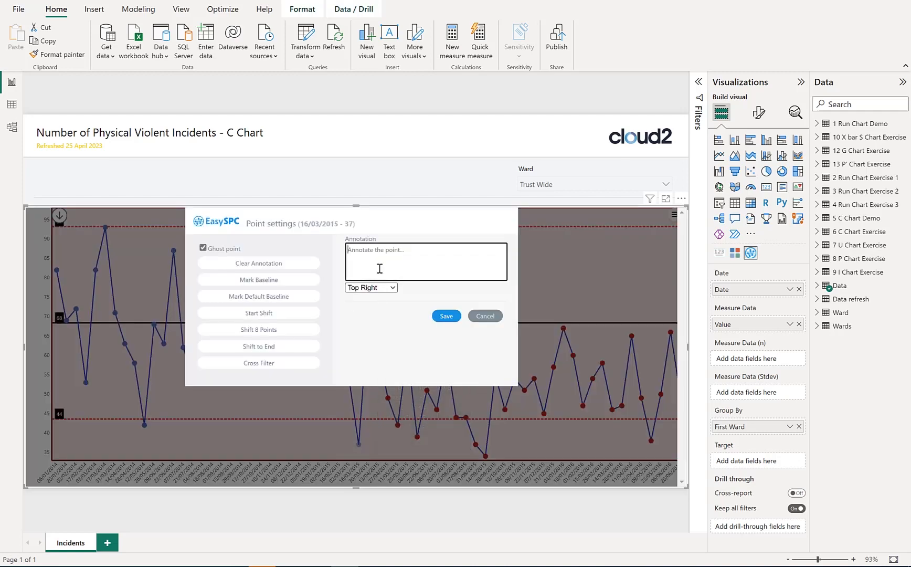
type("Poor o")
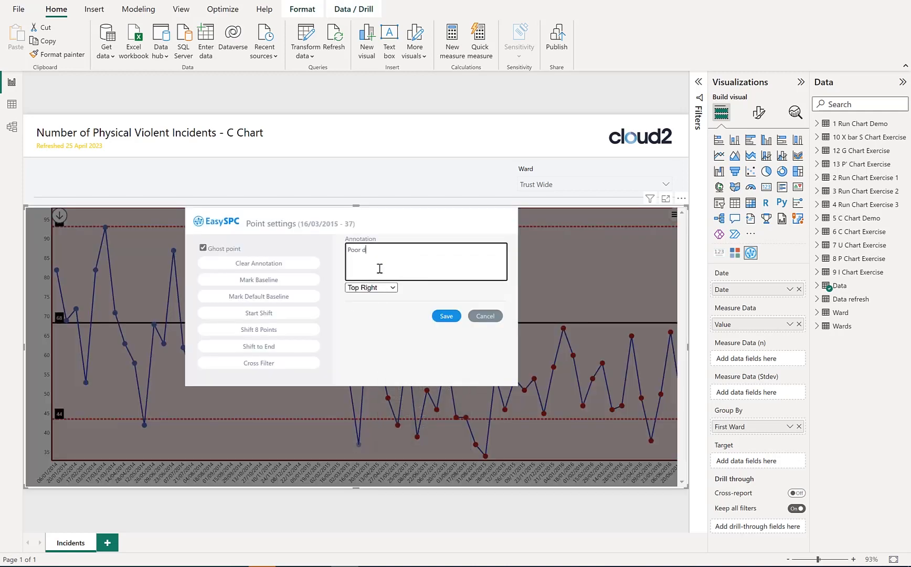
type("ata captur")
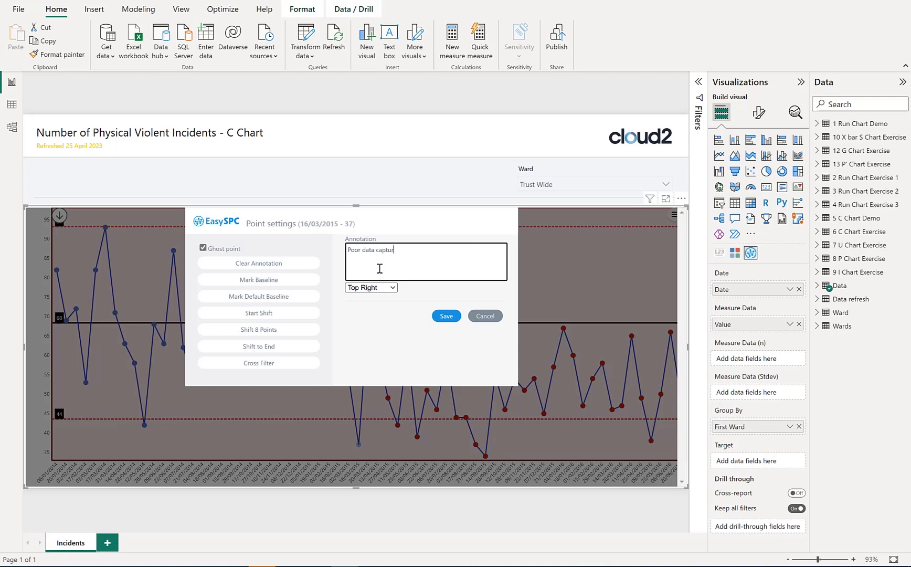
left_click(446, 316)
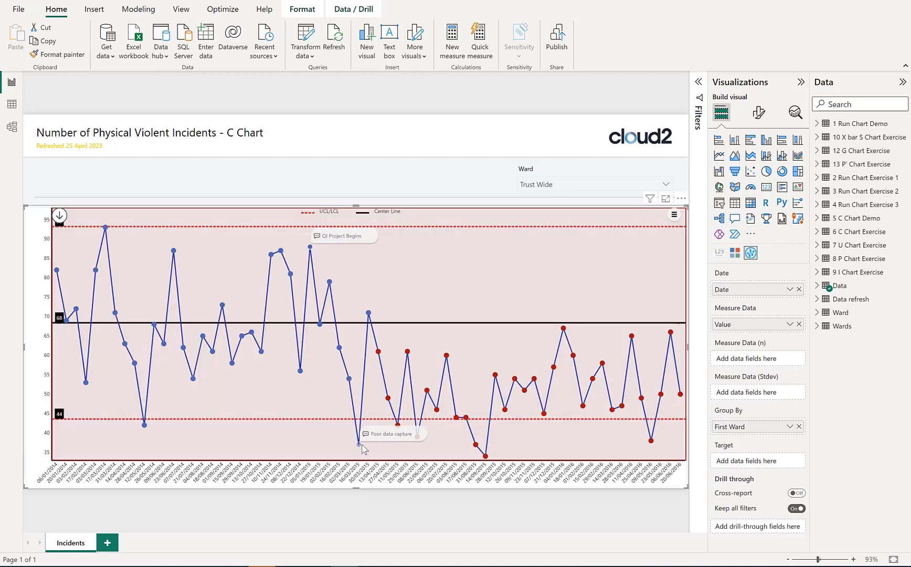
mouse_move(359, 443)
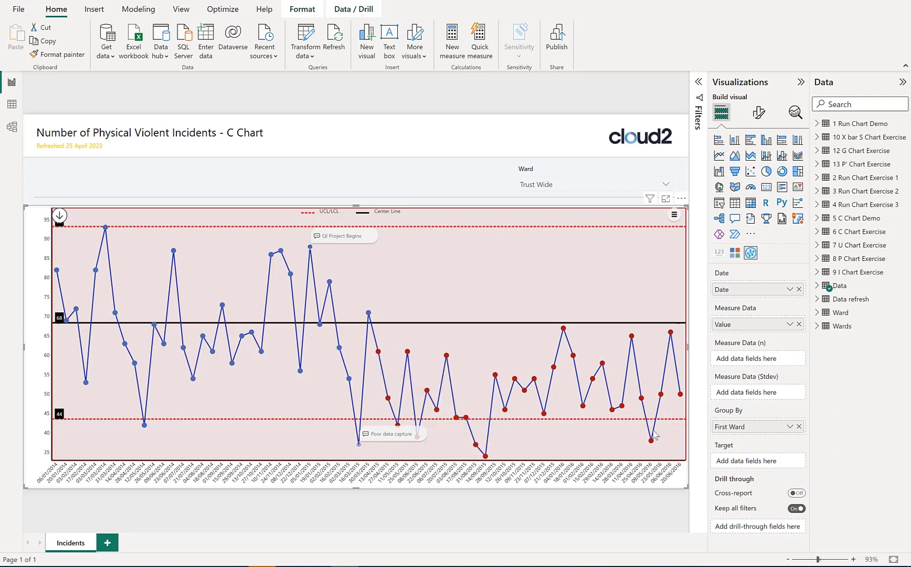
mouse_move(378, 355)
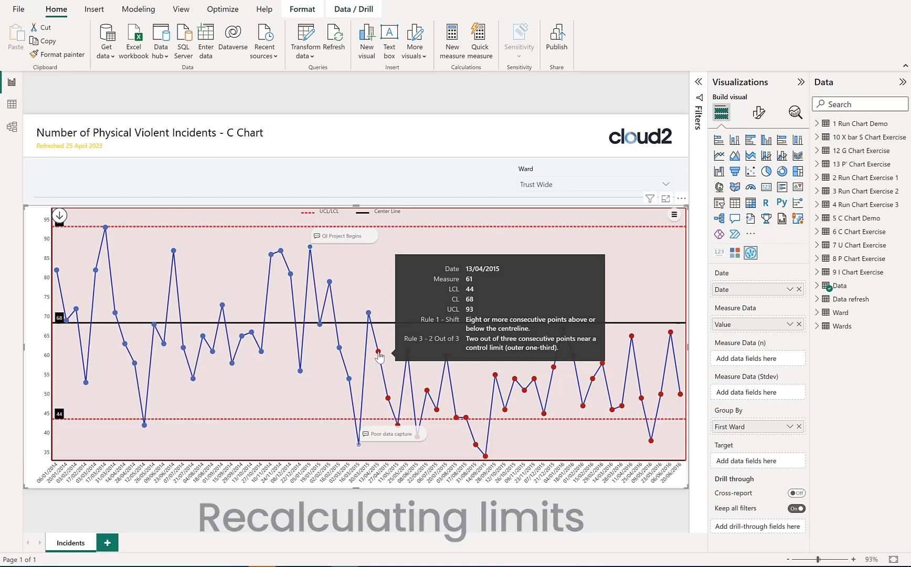
- Bring up Point settings for the 13/04/2015 point (value 61)
left_click(378, 355)
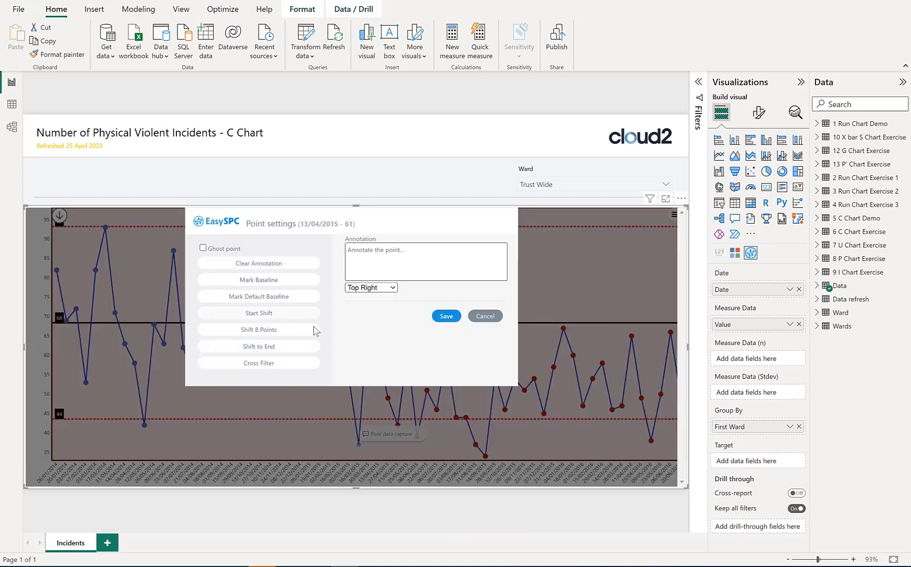
mouse_move(213, 387)
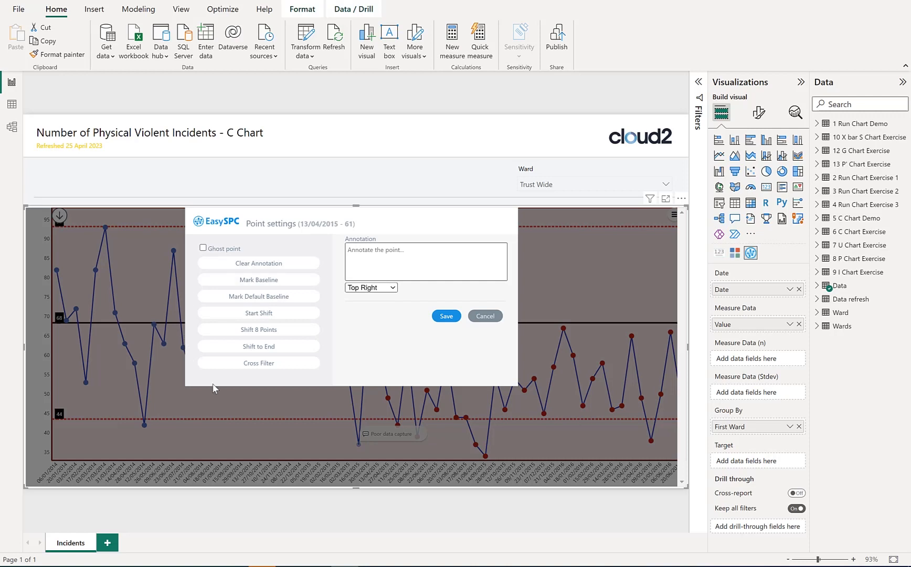
mouse_move(296, 315)
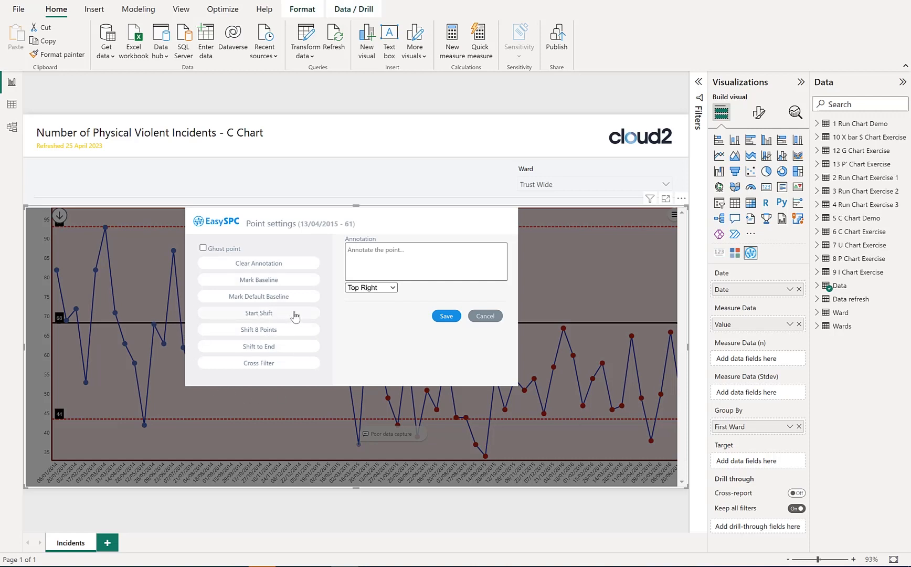
mouse_move(378, 337)
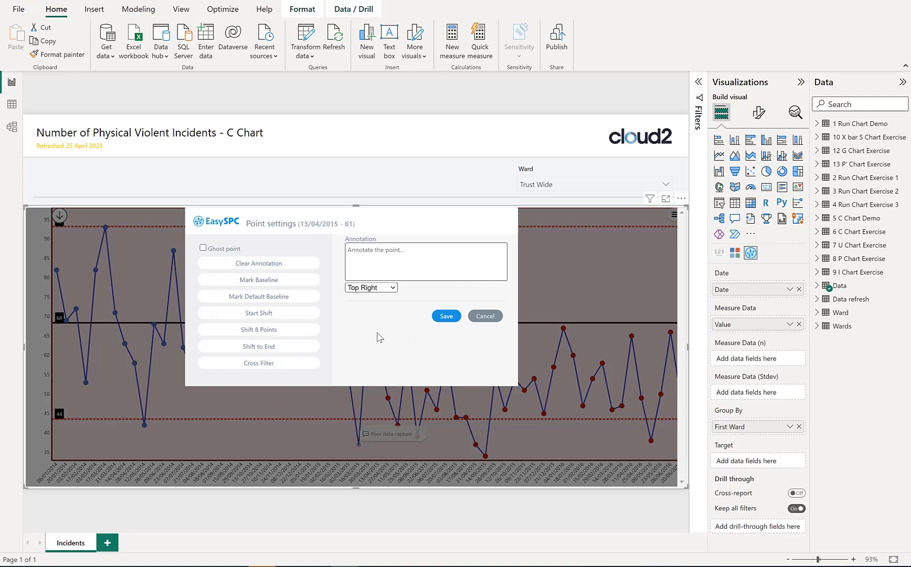
mouse_move(556, 397)
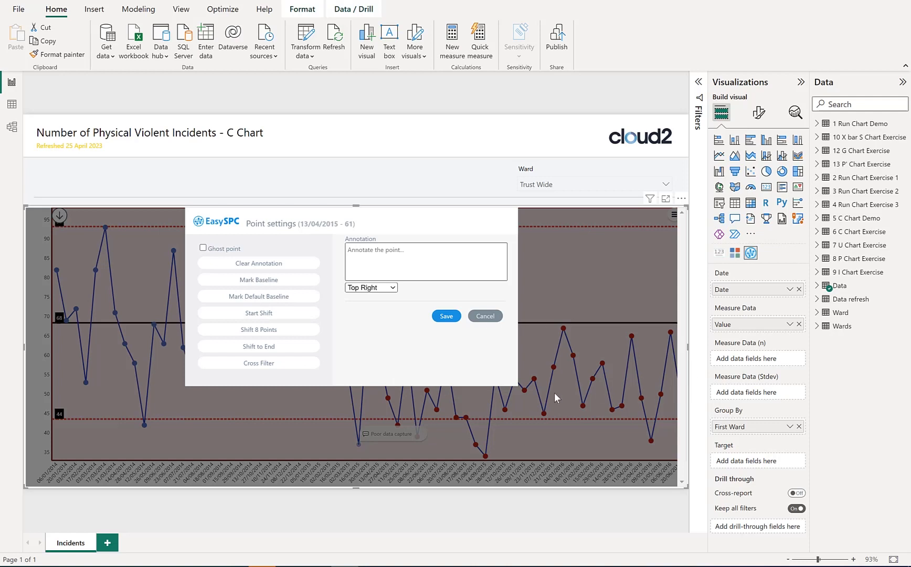
mouse_move(266, 336)
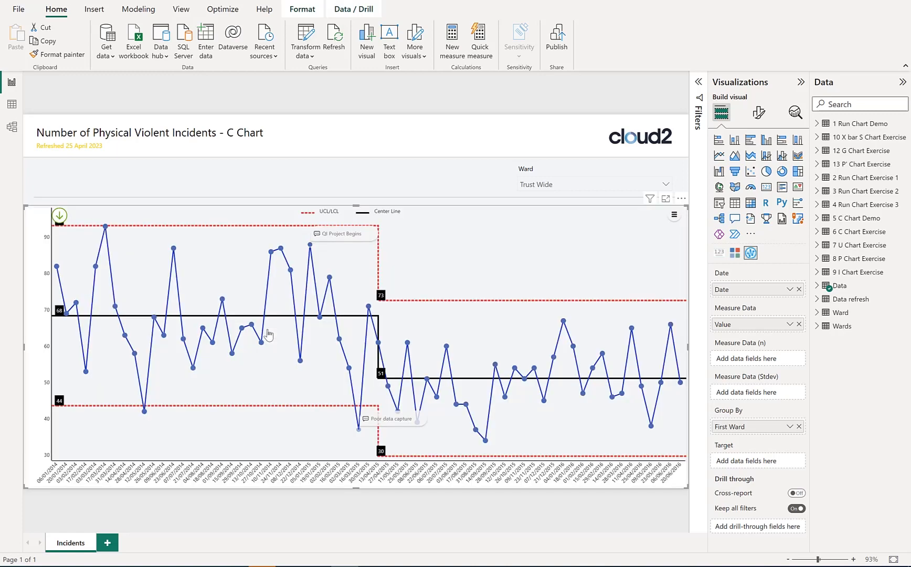
mouse_move(409, 397)
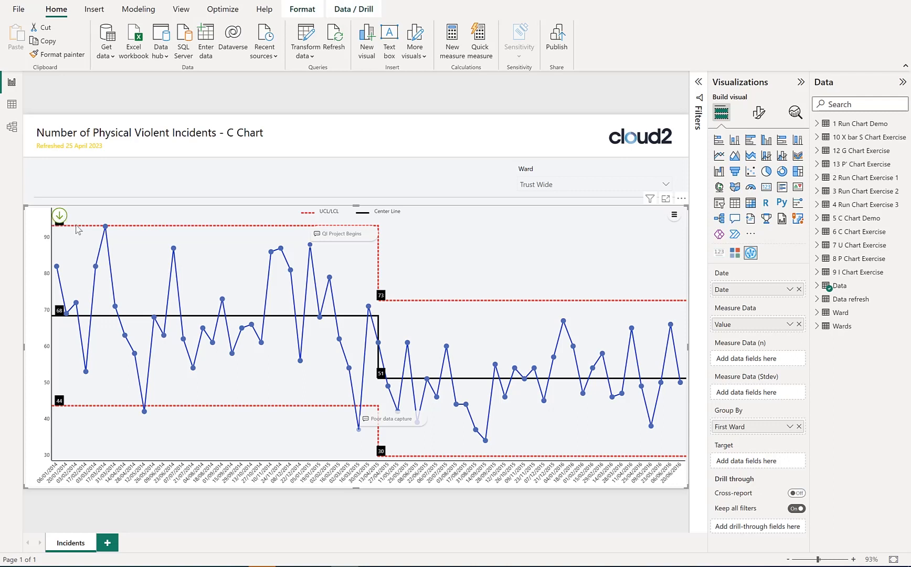
mouse_move(382, 374)
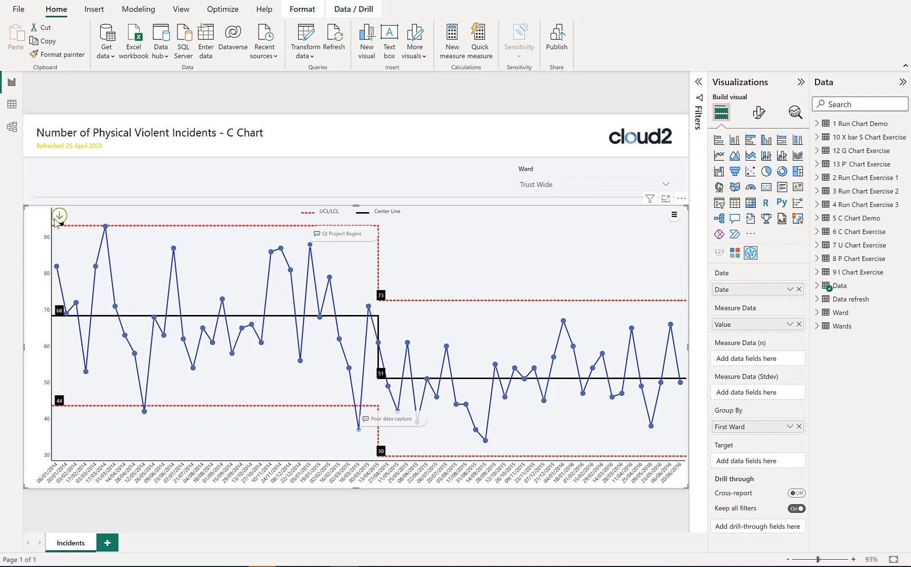
mouse_move(393, 368)
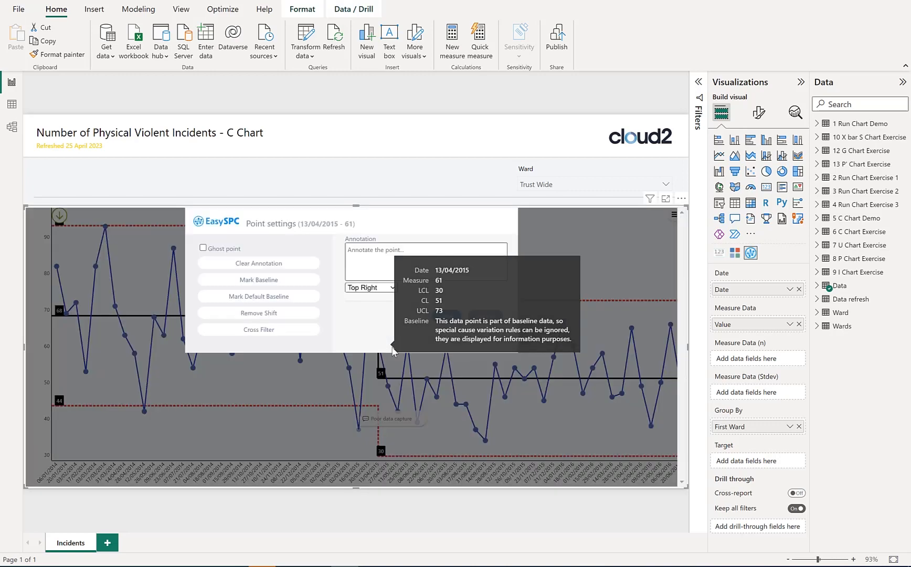
- Save the annotation 'Safety Cross Tested' on the 13/04/2015 point
left_click(425, 262)
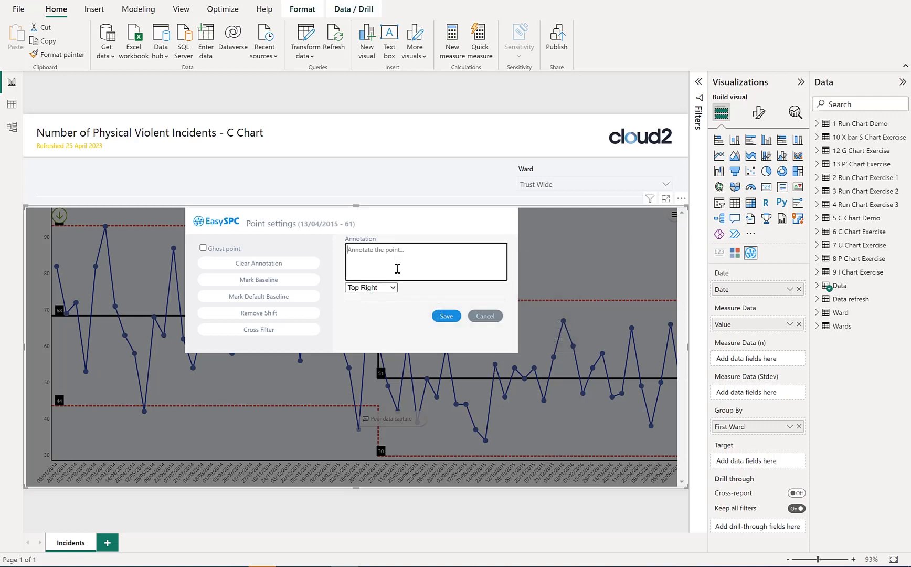
type("Safe")
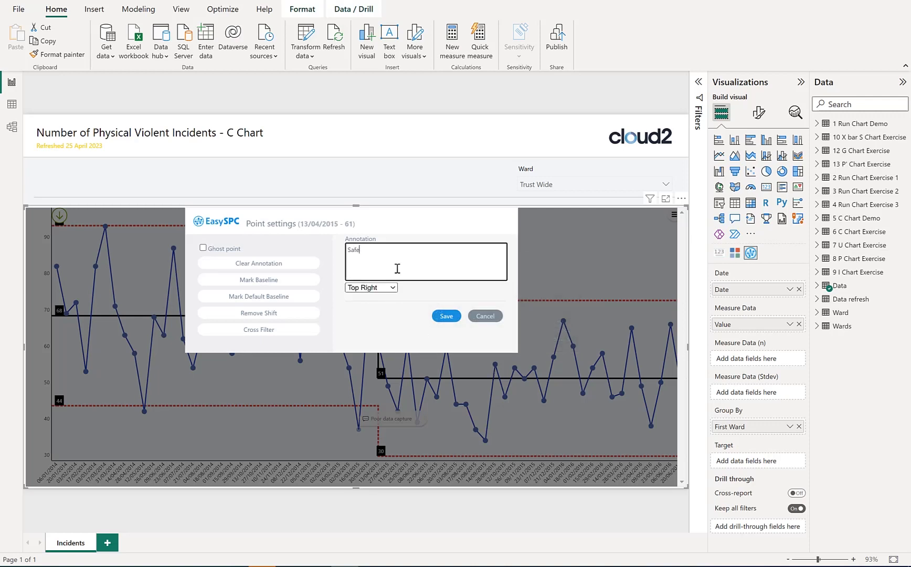
left_click(446, 315)
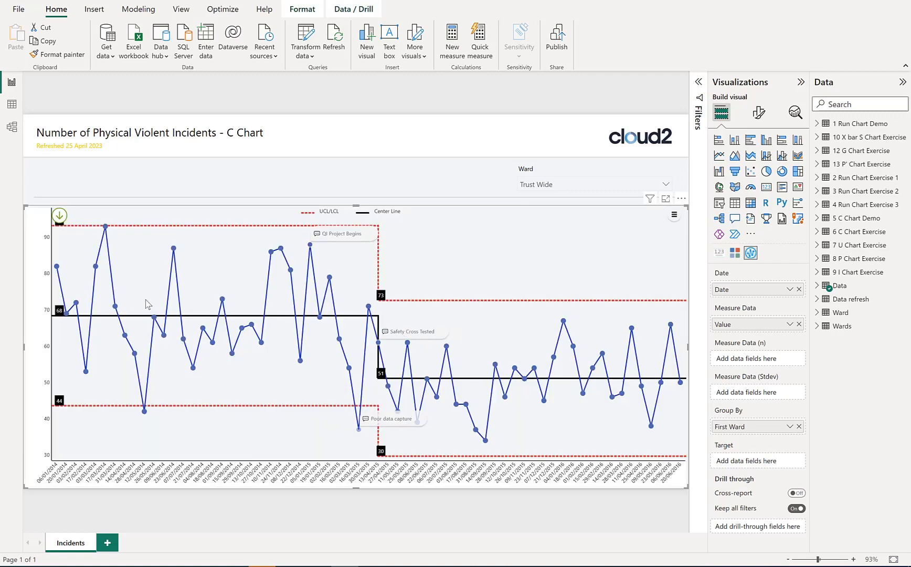
mouse_move(351, 427)
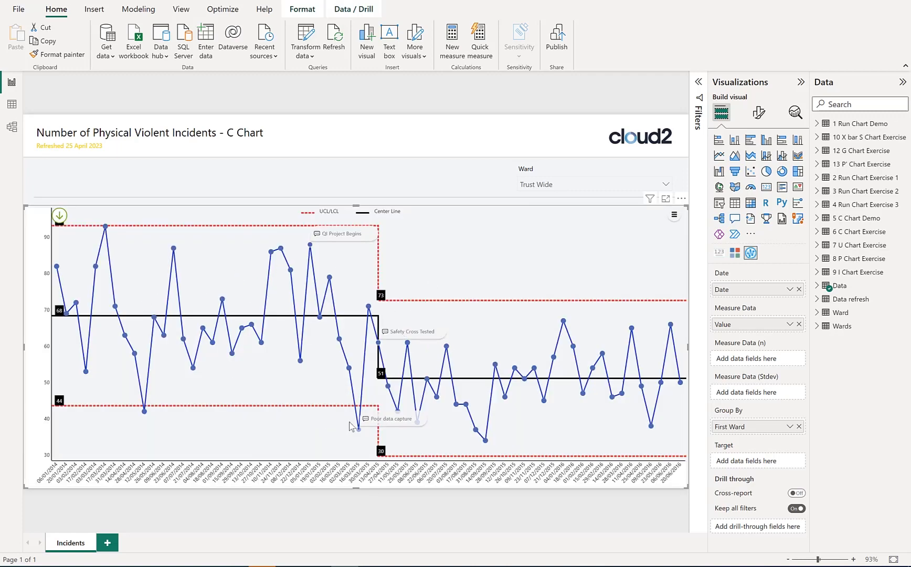
mouse_move(463, 224)
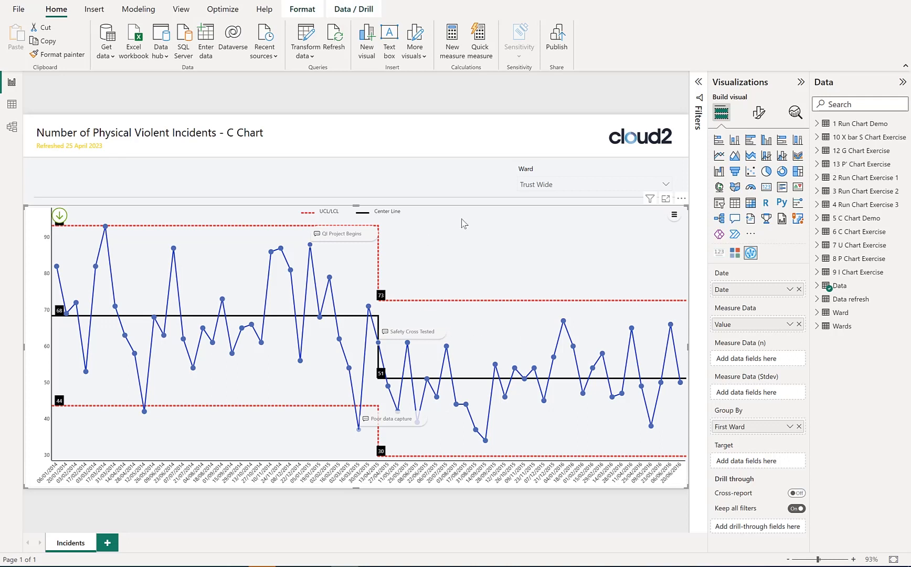
mouse_move(422, 510)
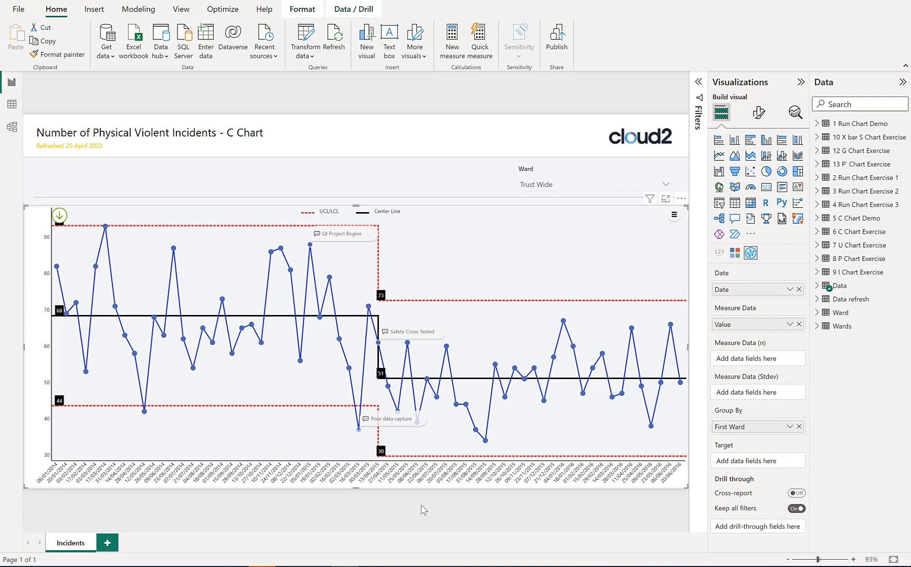
mouse_move(552, 189)
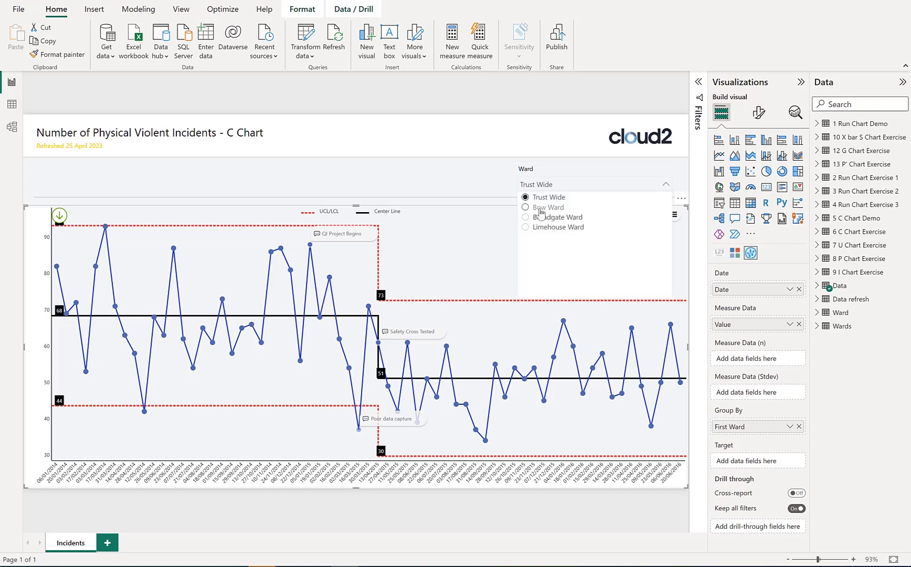
- Filter the C chart to Bow Ward only via the Ward slicer
left_click(547, 207)
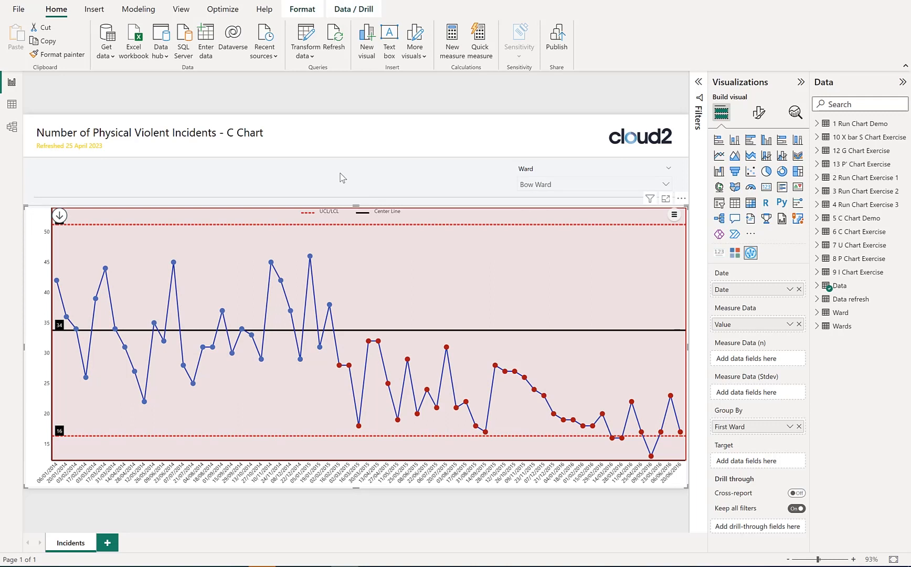
mouse_move(283, 365)
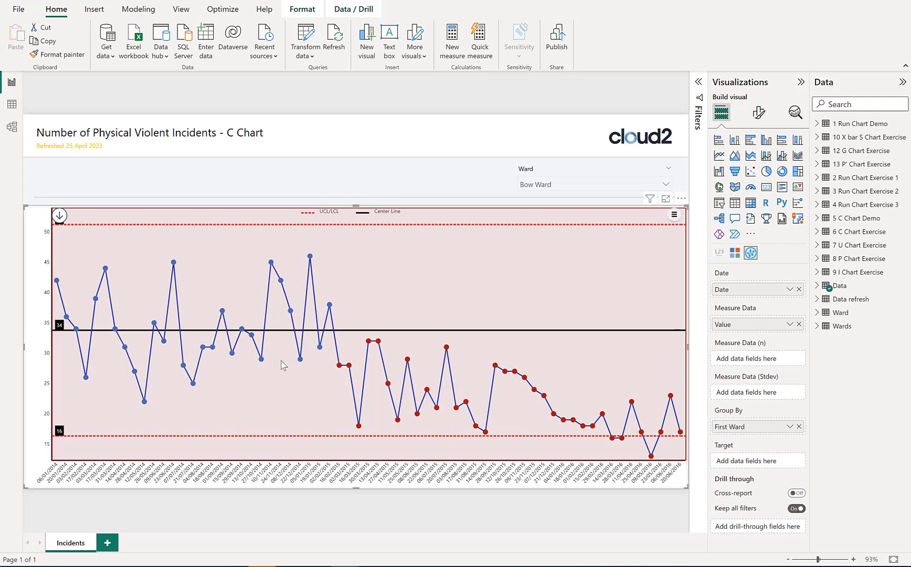
mouse_move(301, 359)
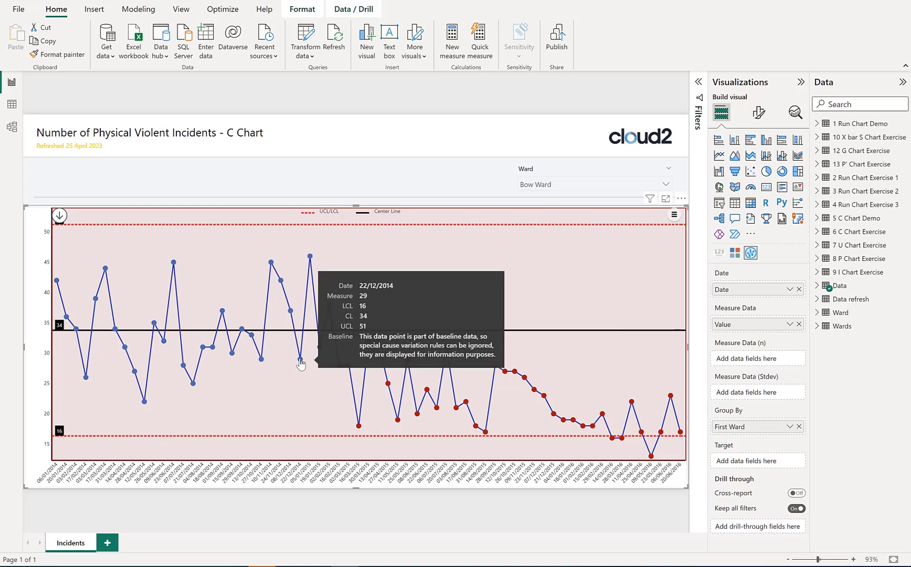
mouse_move(310, 257)
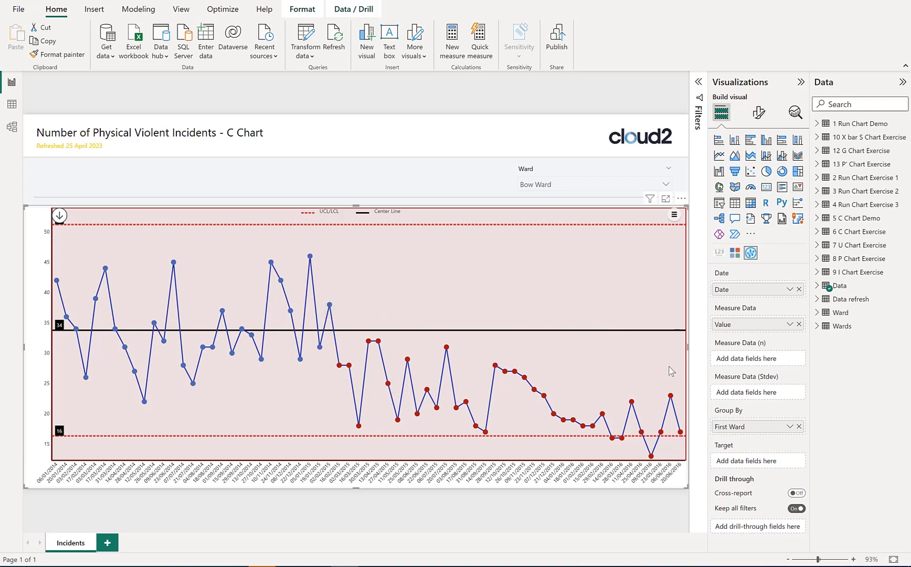
mouse_move(428, 322)
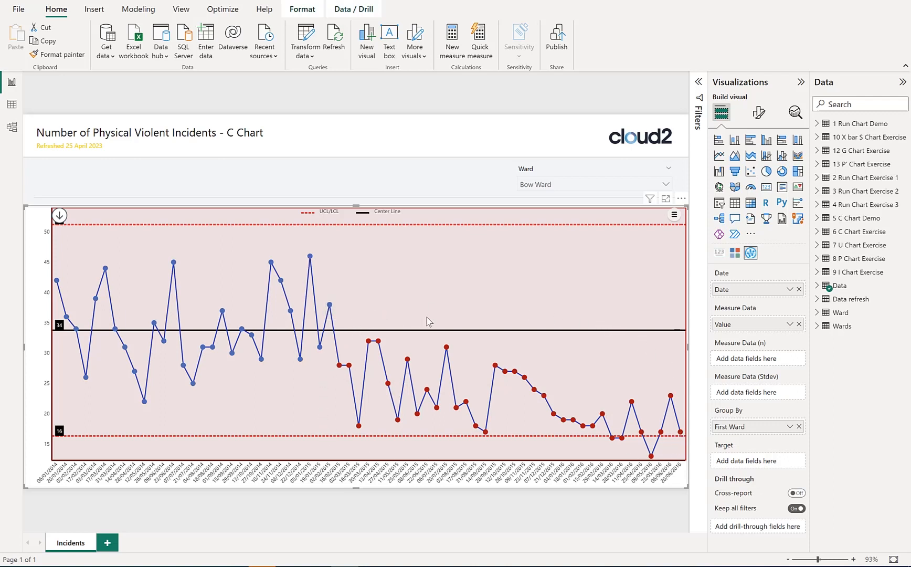
mouse_move(665, 463)
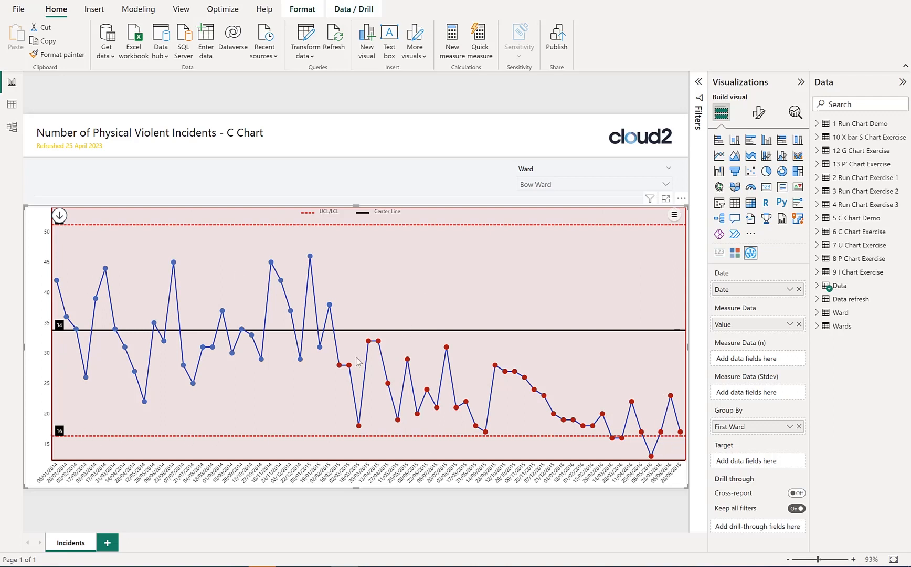
mouse_move(340, 367)
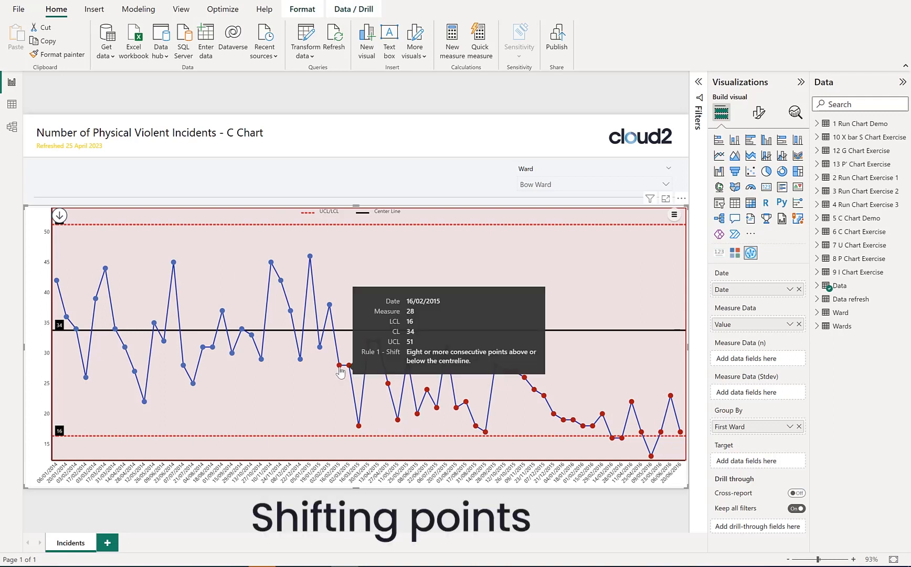
left_click(339, 365)
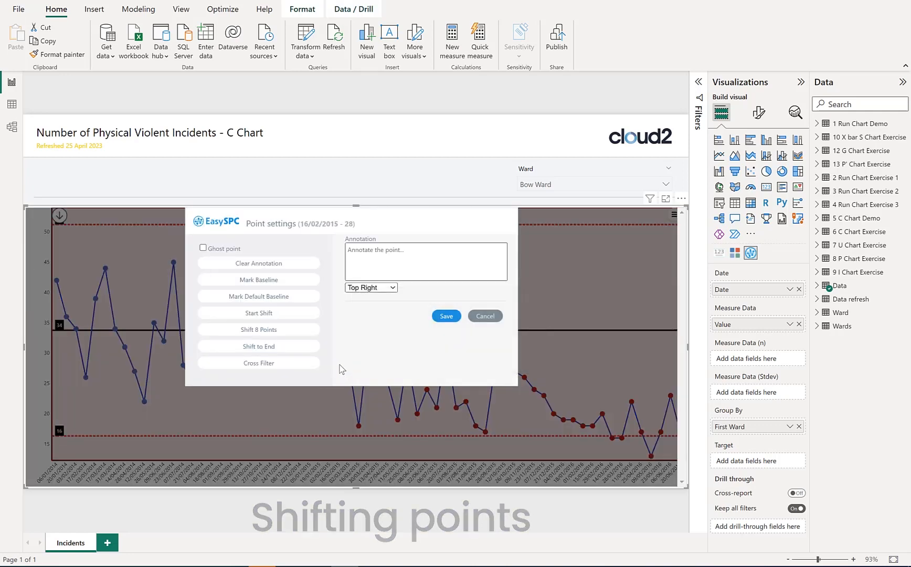
mouse_move(264, 336)
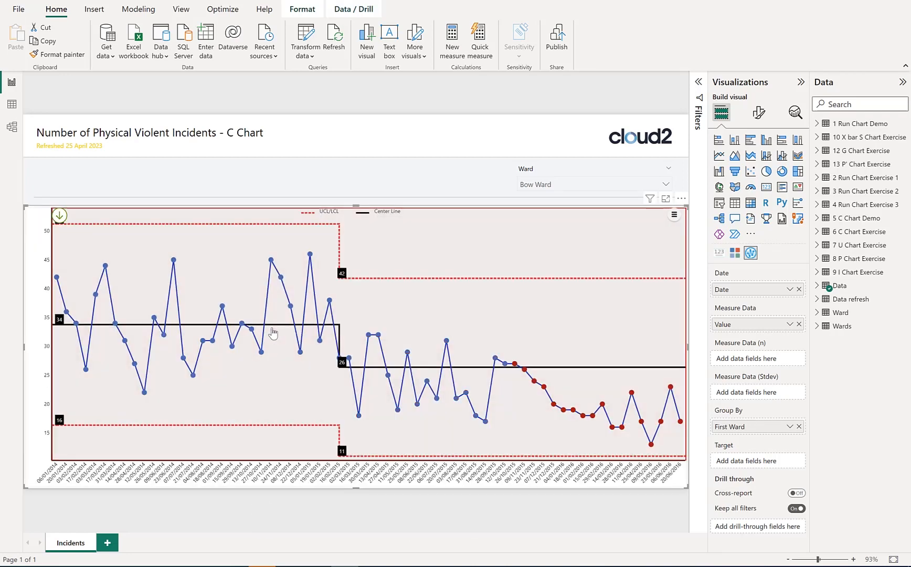
mouse_move(651, 282)
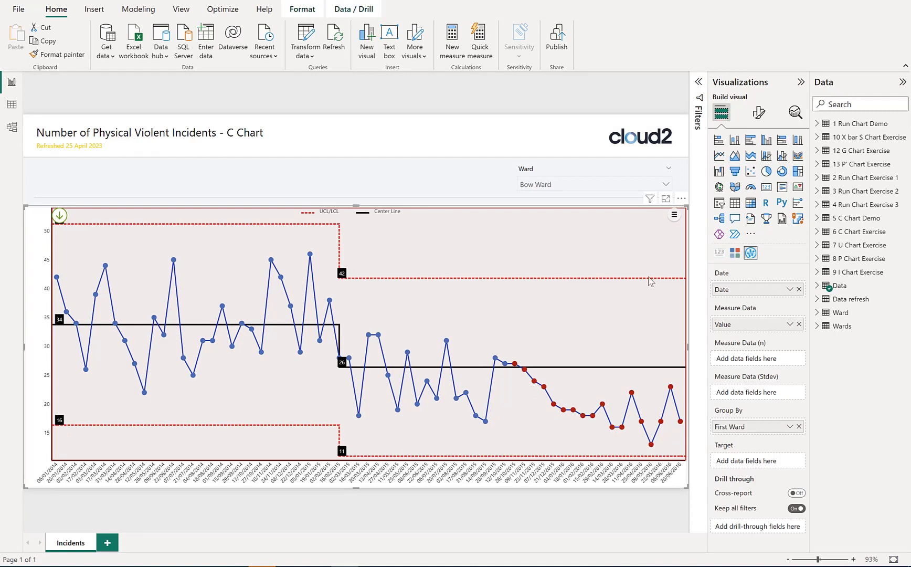
mouse_move(650, 374)
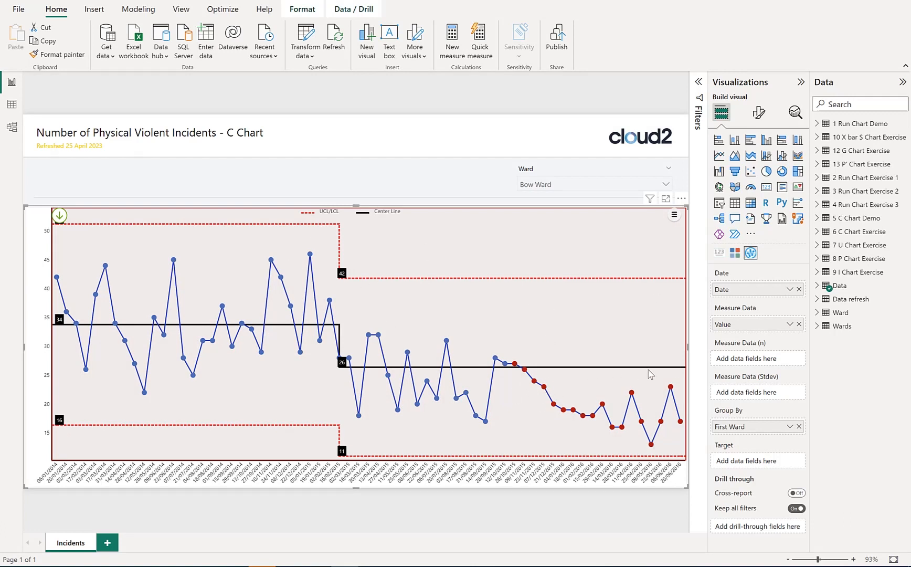
mouse_move(513, 365)
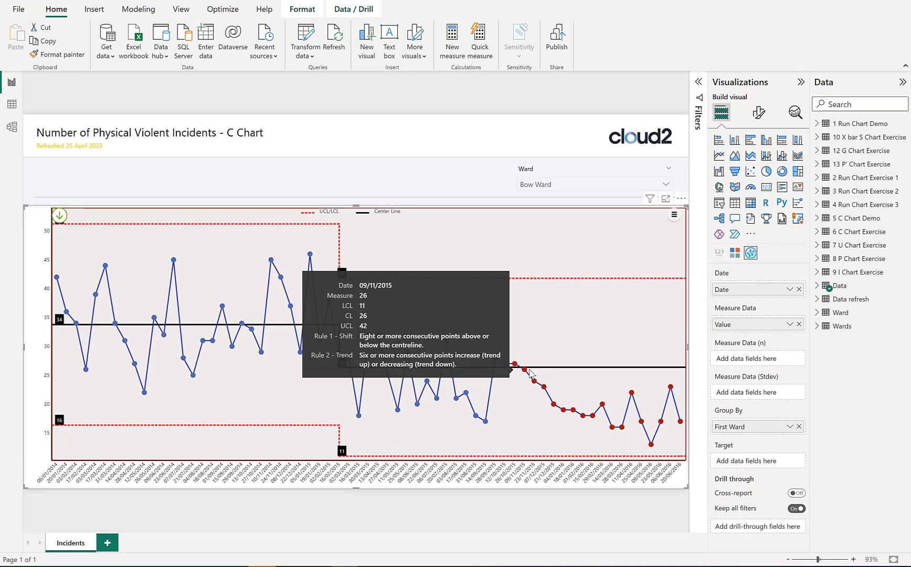
mouse_move(534, 384)
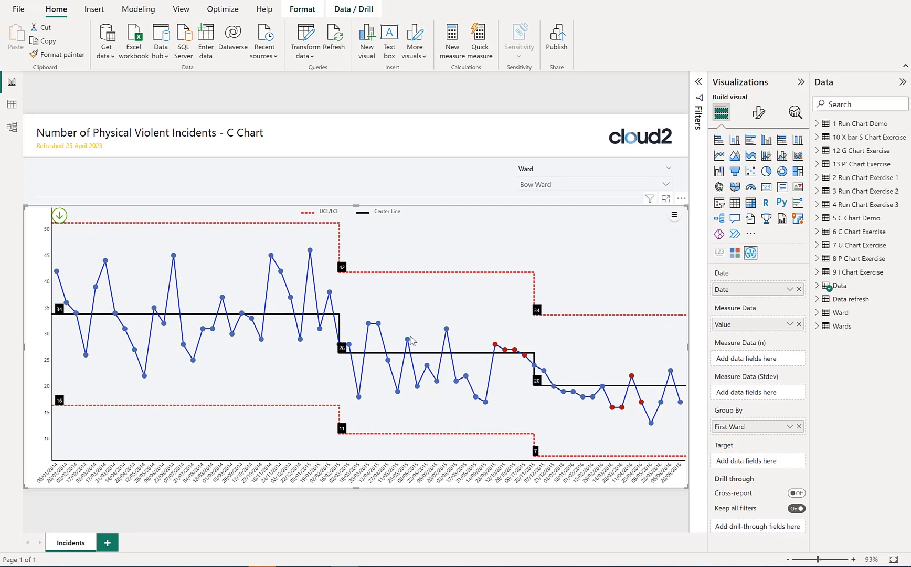
mouse_move(484, 185)
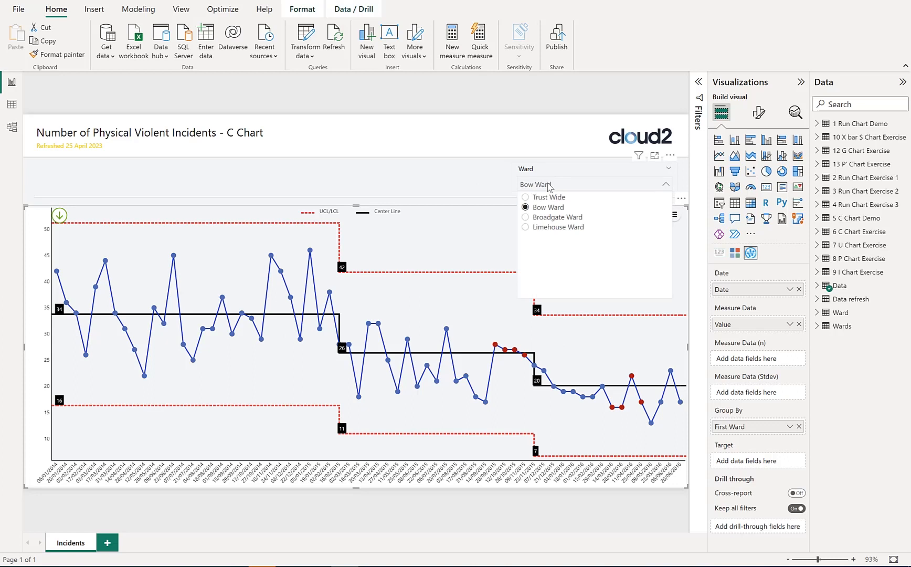
mouse_move(122, 261)
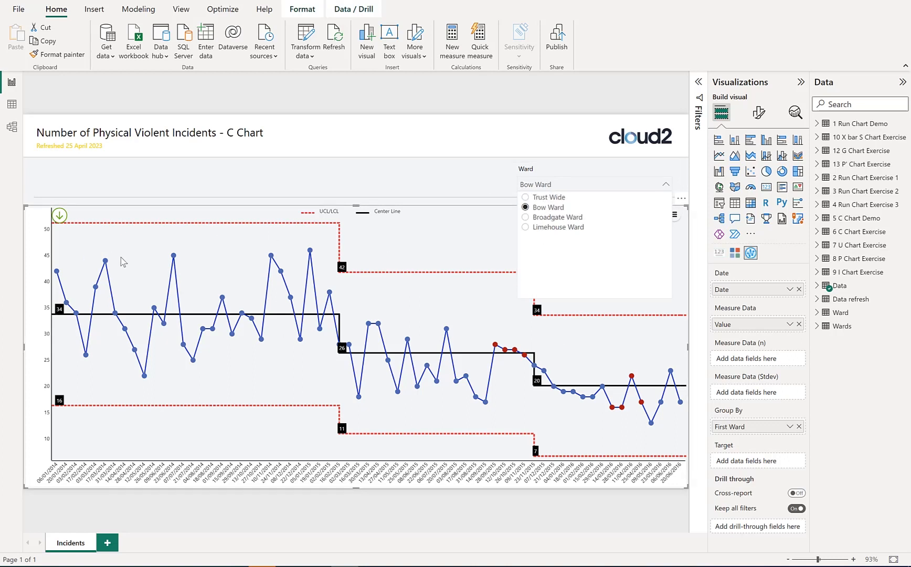
mouse_move(532, 207)
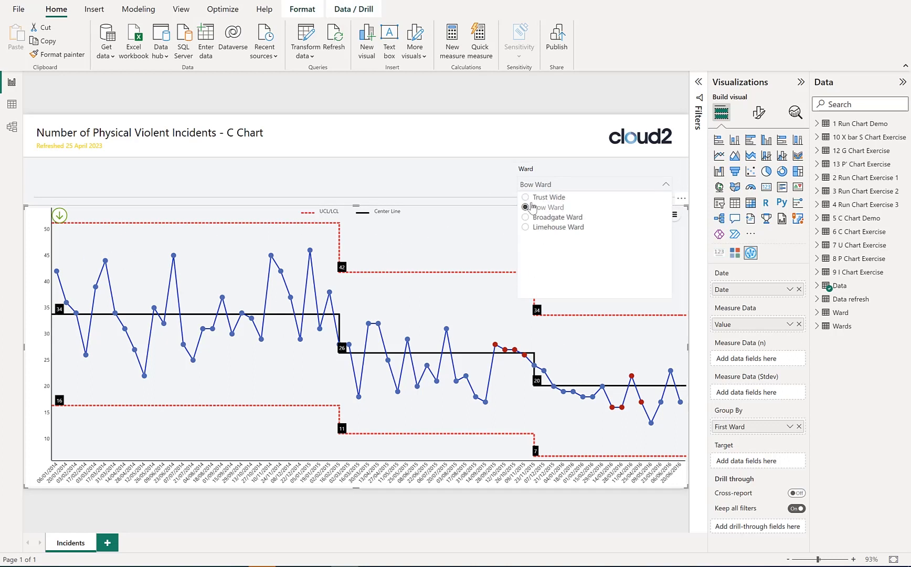
left_click(549, 197)
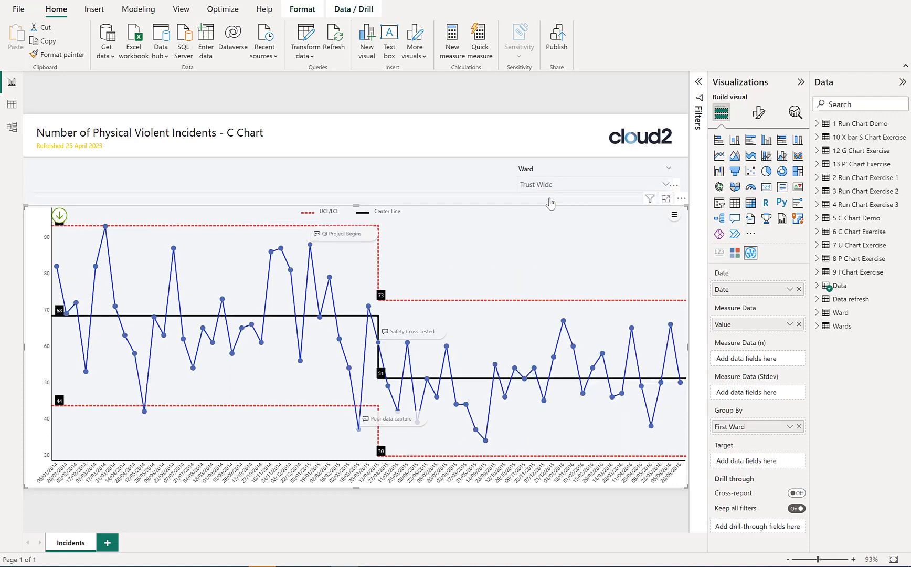
mouse_move(641, 265)
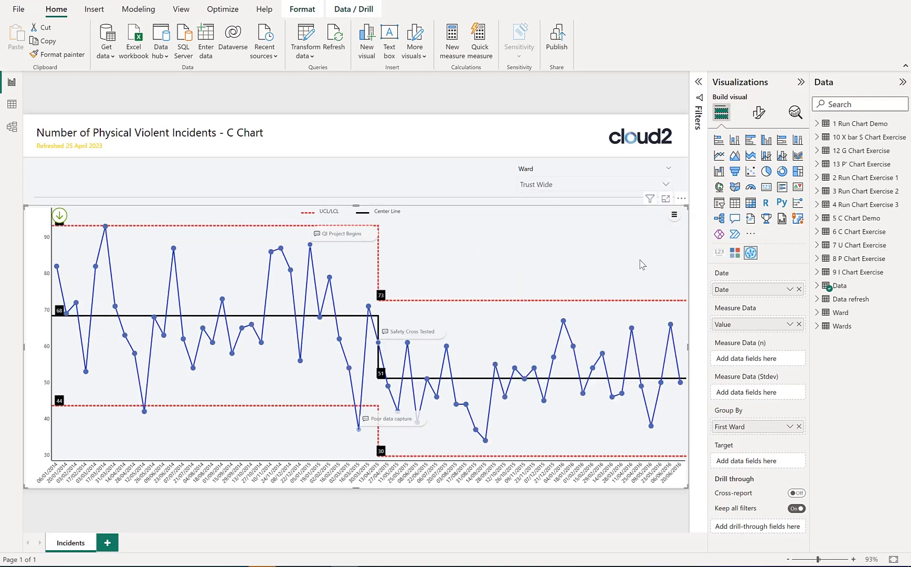
left_click(593, 185)
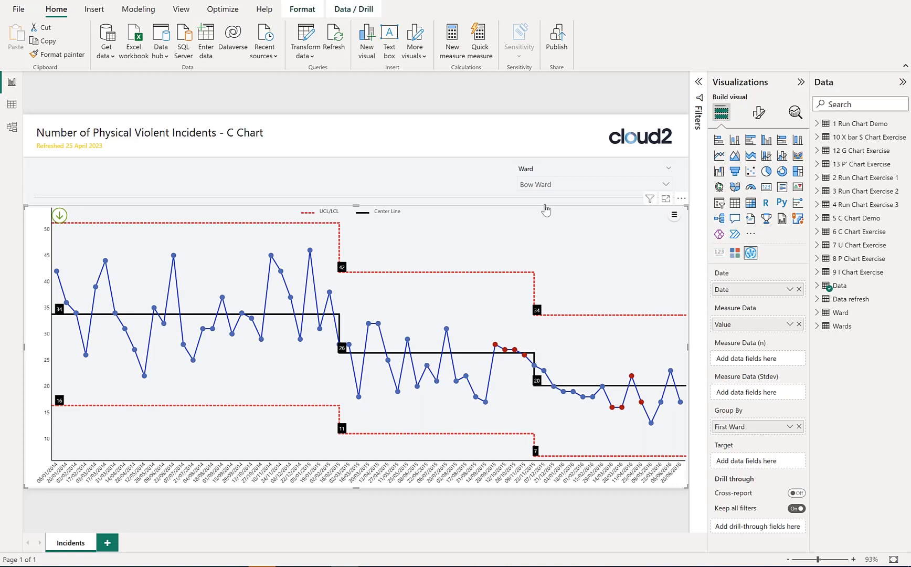
mouse_move(561, 190)
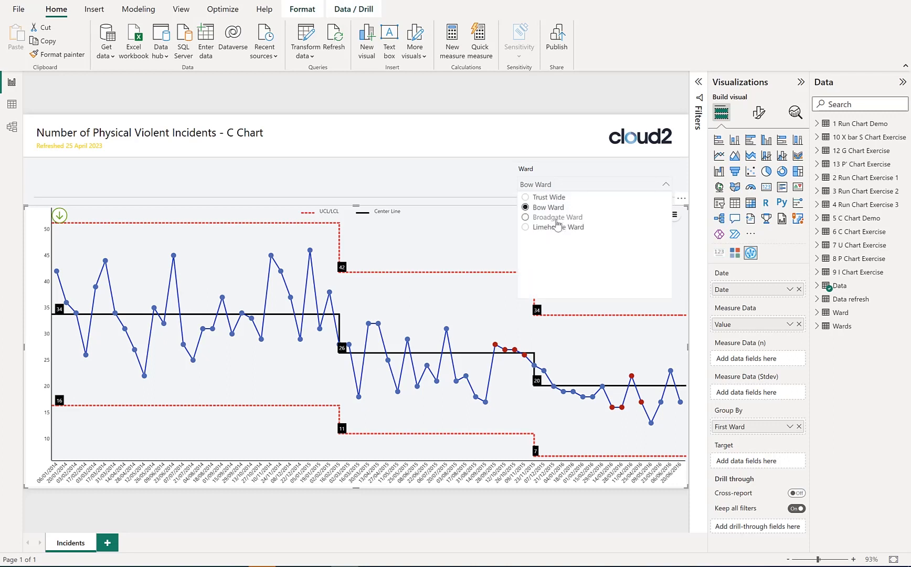
- Switch to Broadgate Ward and bring up Point settings for its 13/04/2015 point
left_click(560, 217)
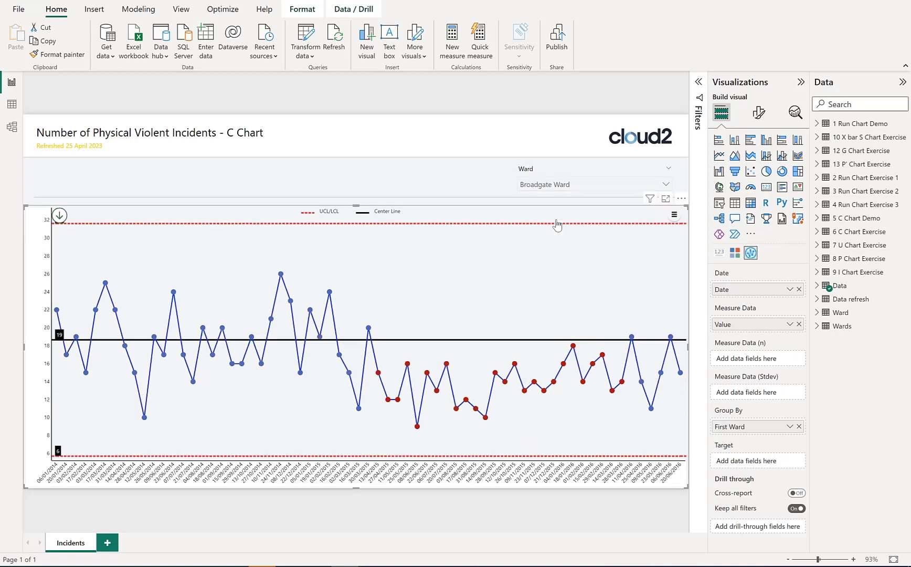
mouse_move(611, 348)
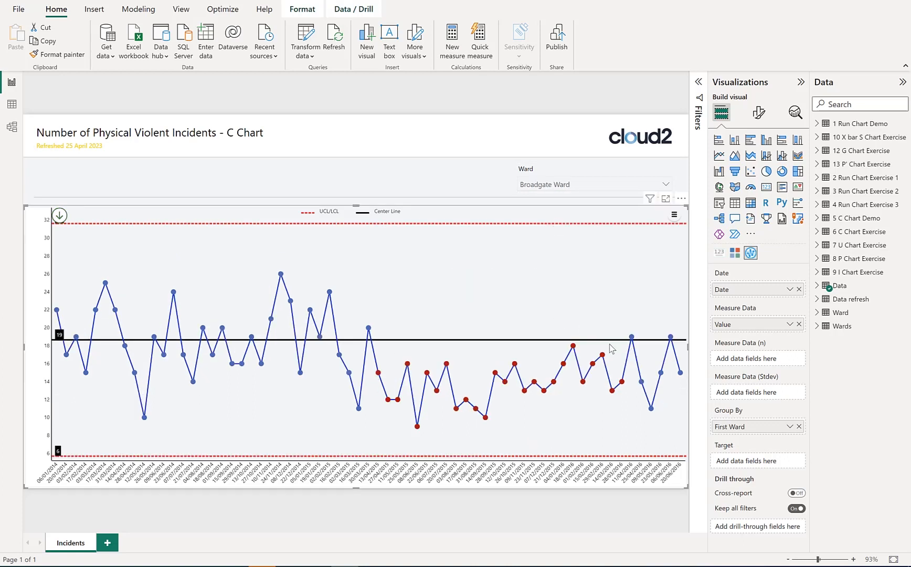
mouse_move(376, 373)
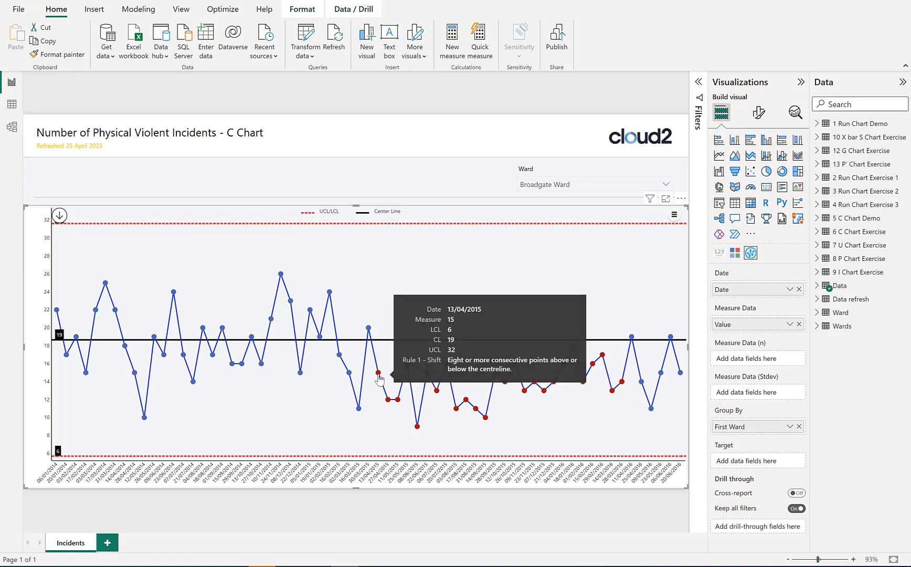
left_click(378, 374)
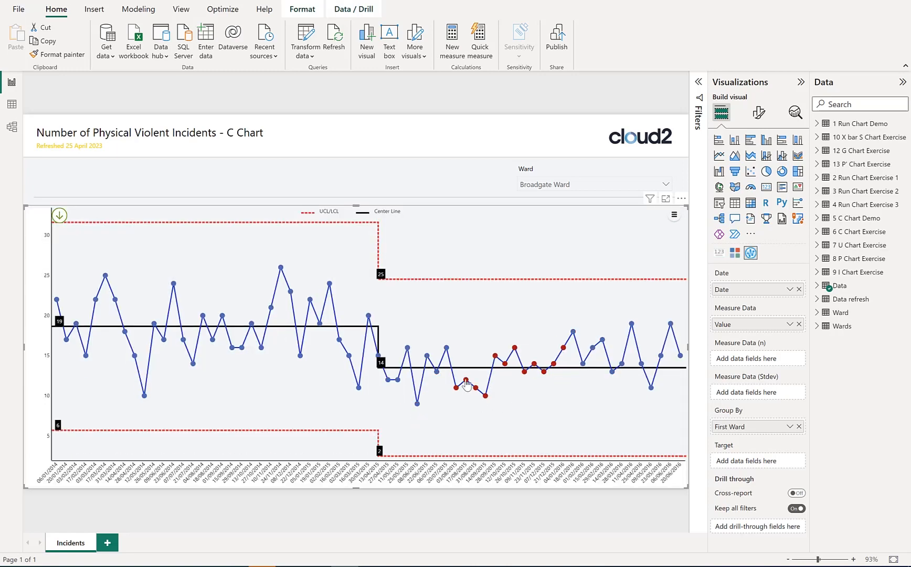
mouse_move(457, 387)
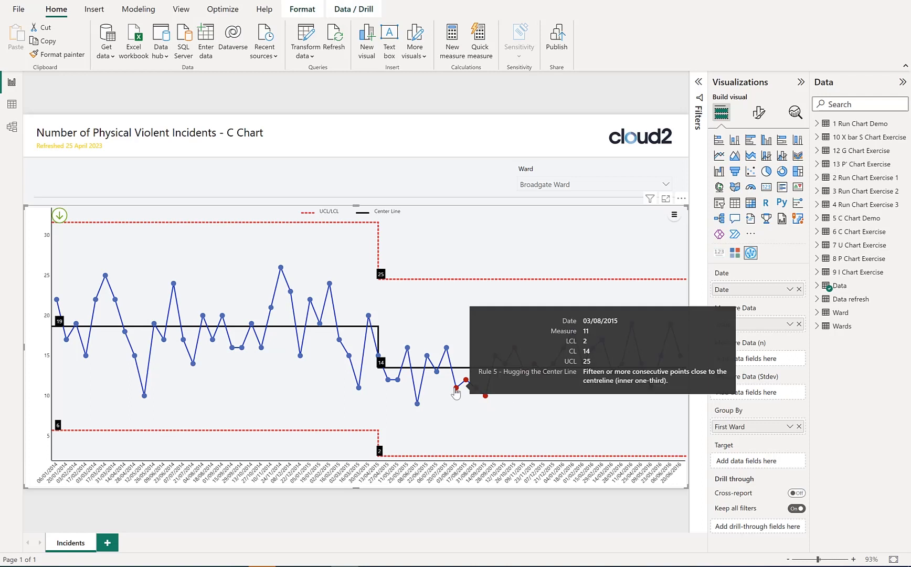
mouse_move(572, 187)
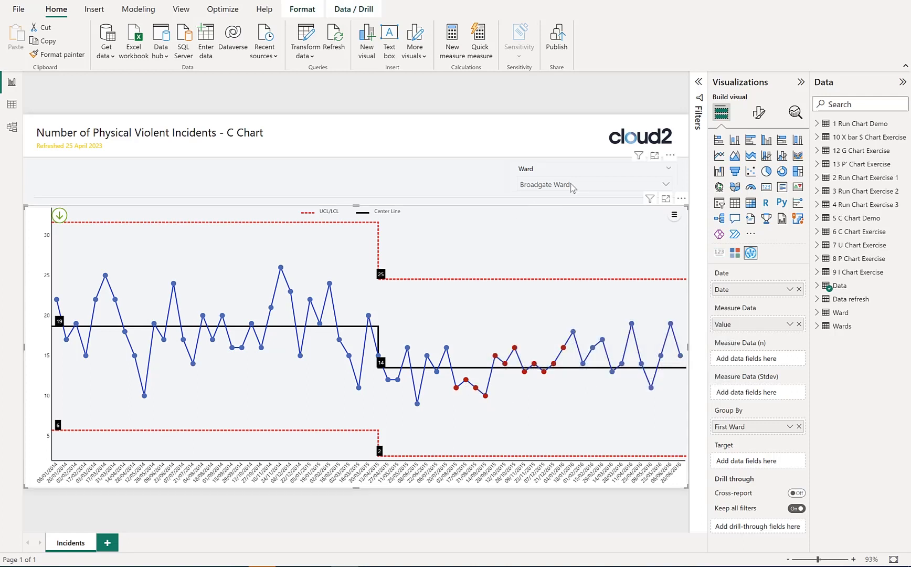
- Switch to Limehouse Ward and start a shift at 08/06/2015, recalculating limits to centre 11, upper 20
left_click(666, 185)
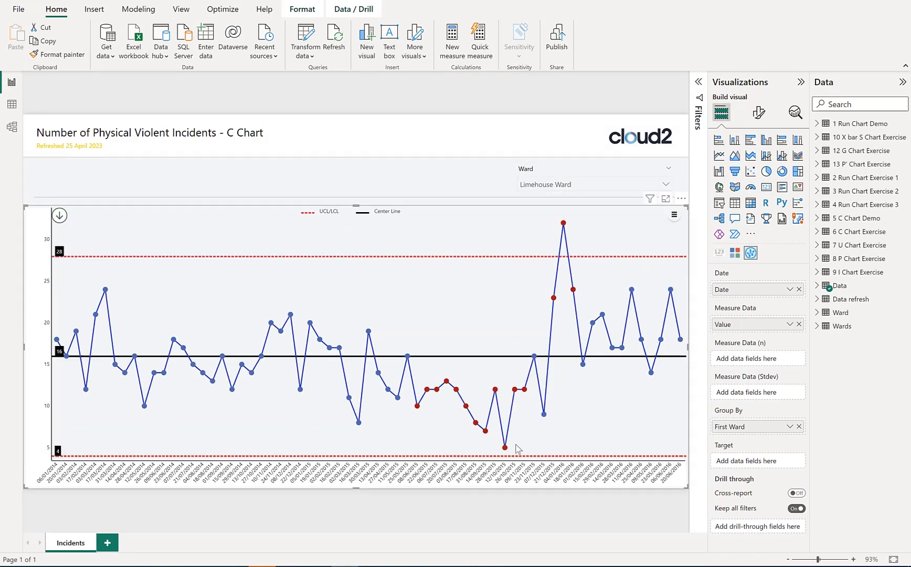
mouse_move(420, 409)
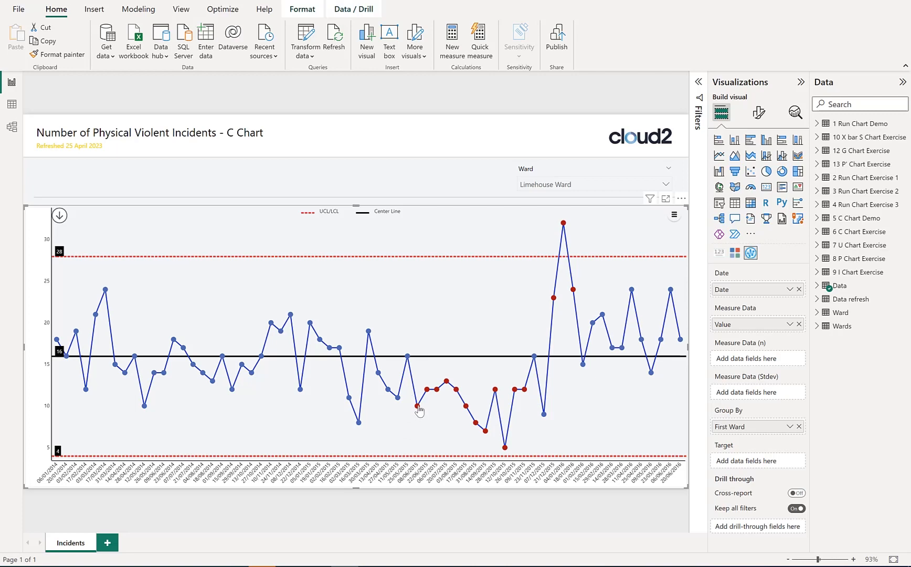
mouse_move(417, 406)
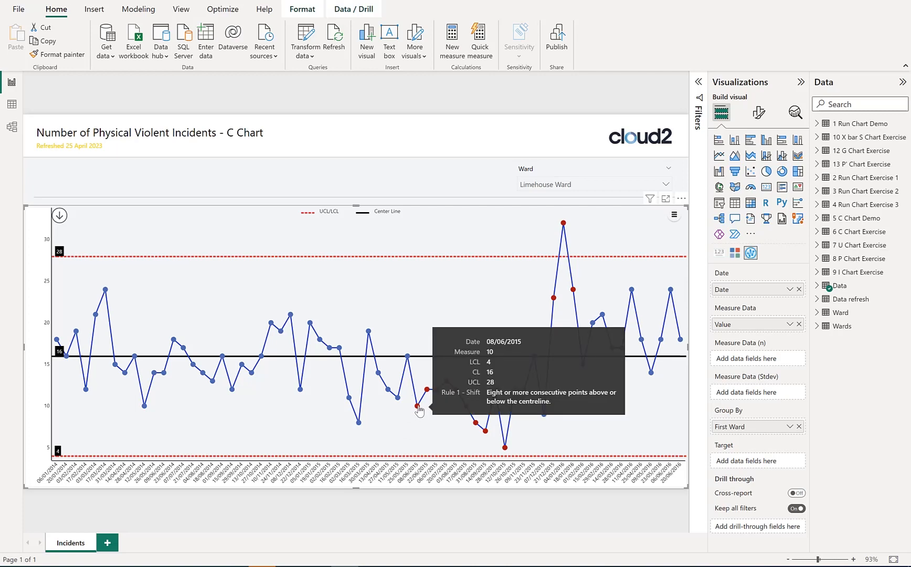
left_click(419, 409)
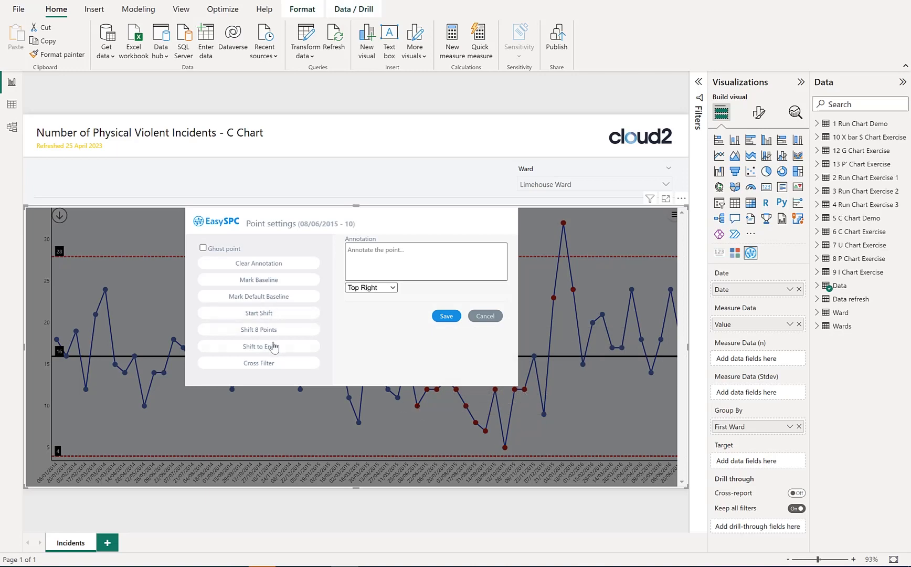
left_click(258, 346)
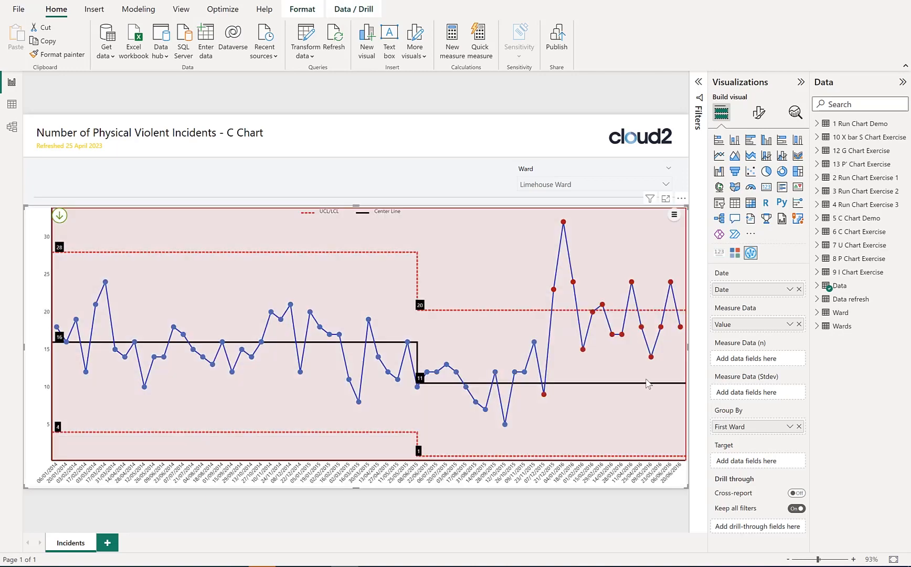
mouse_move(534, 248)
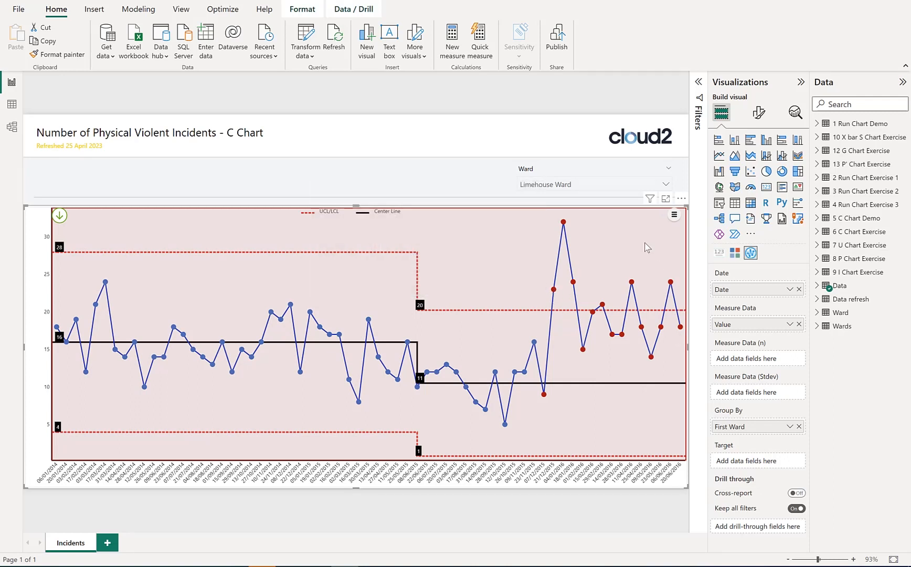
mouse_move(556, 296)
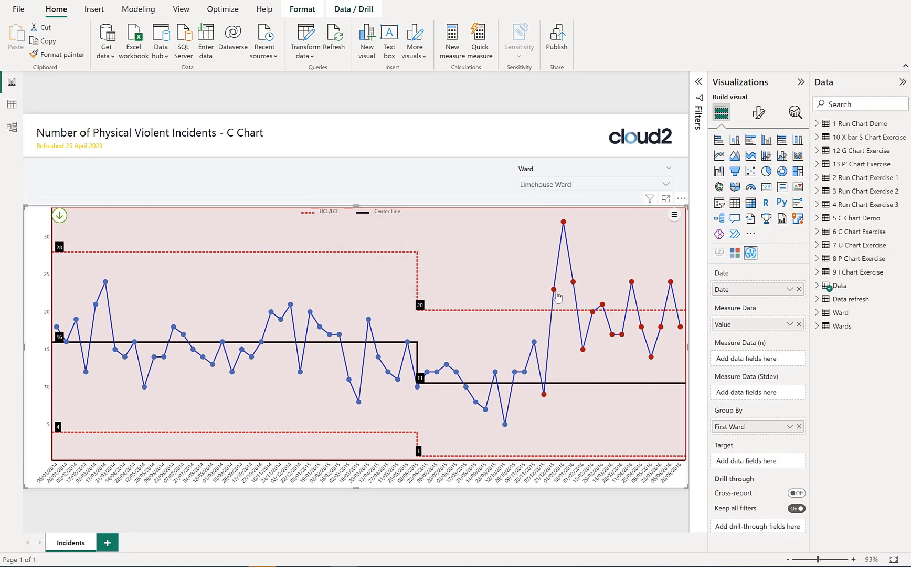
mouse_move(552, 289)
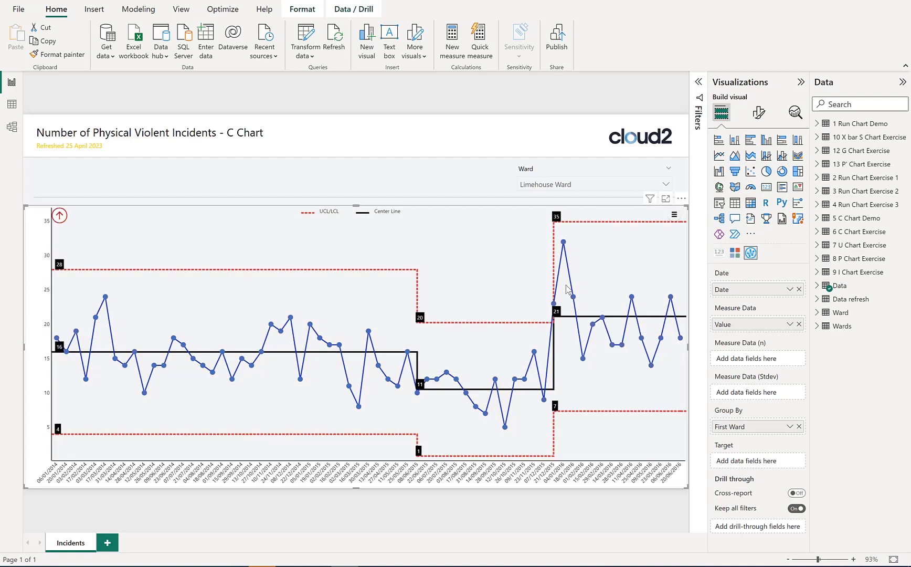
mouse_move(46, 215)
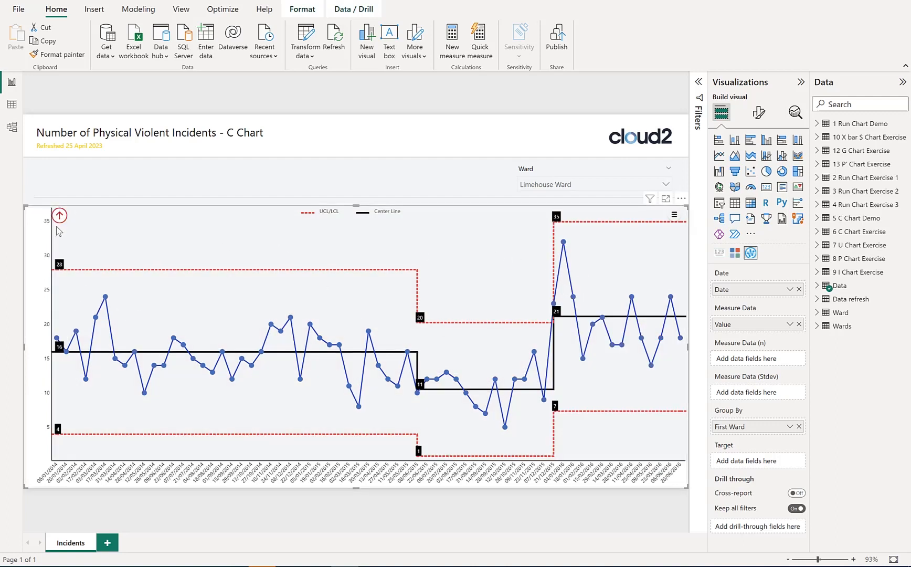
mouse_move(42, 276)
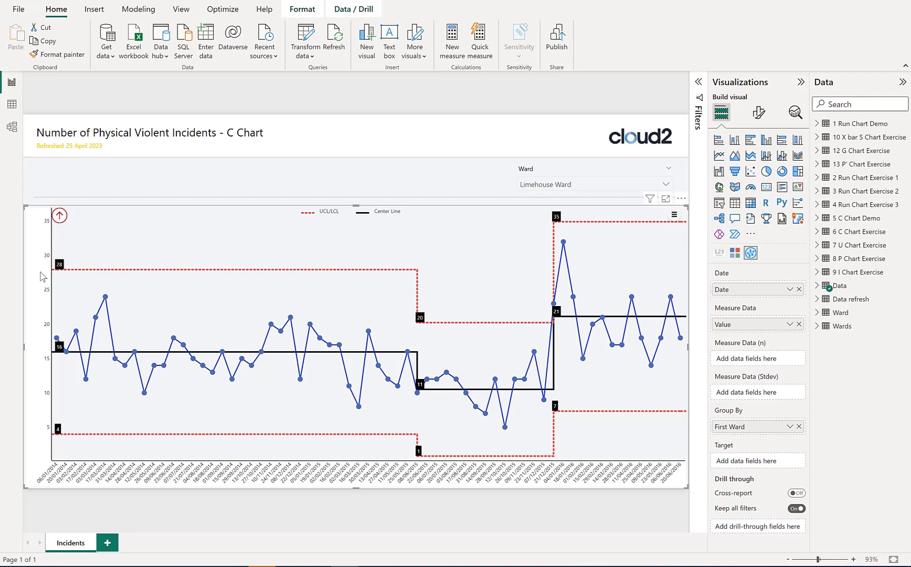
mouse_move(594, 216)
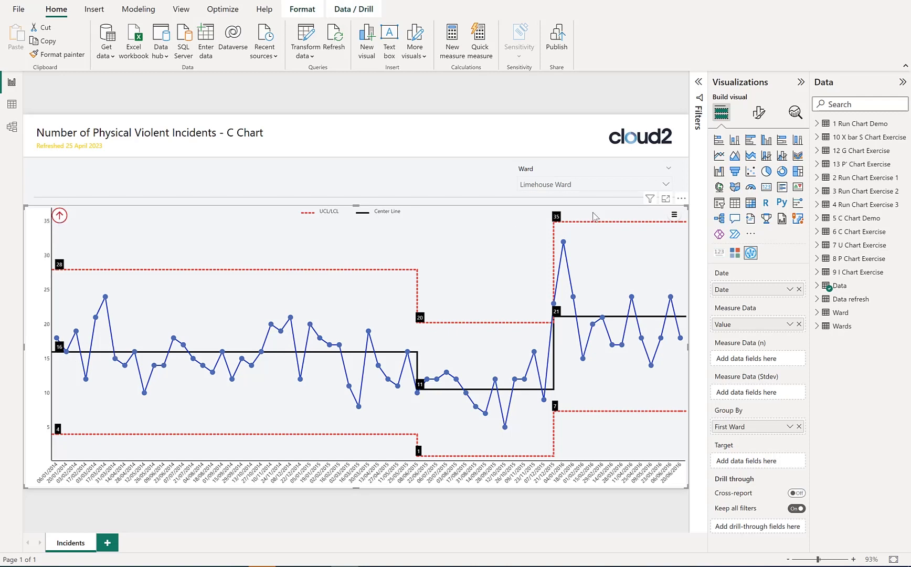
mouse_move(586, 321)
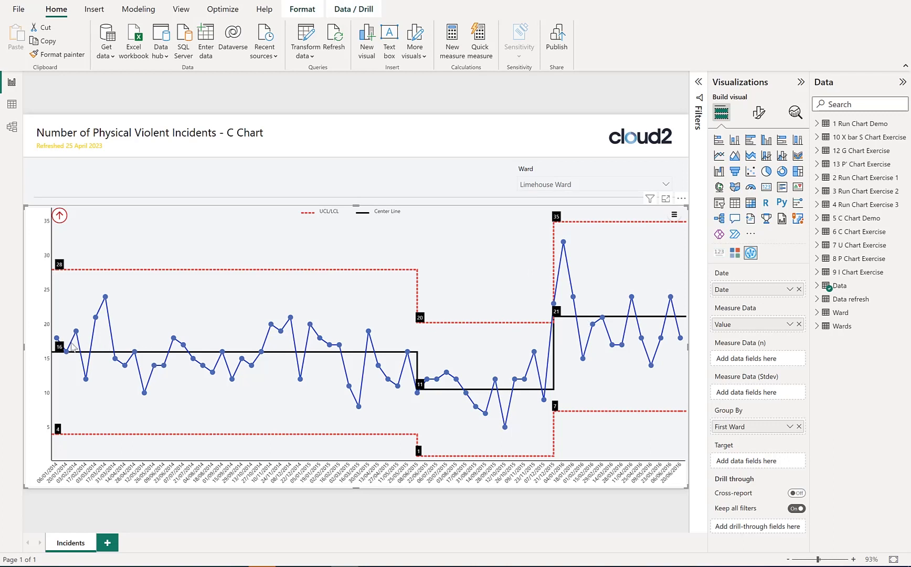
mouse_move(547, 327)
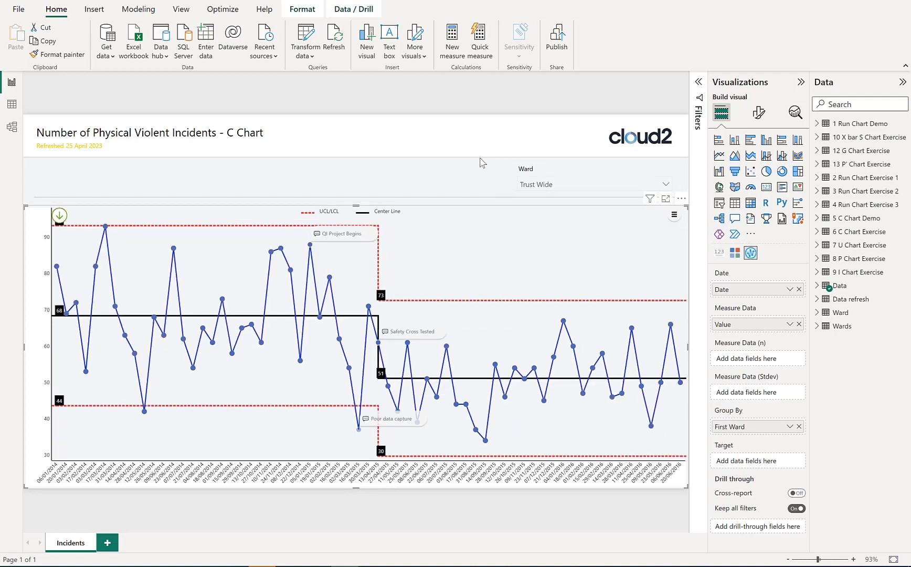
mouse_move(665, 198)
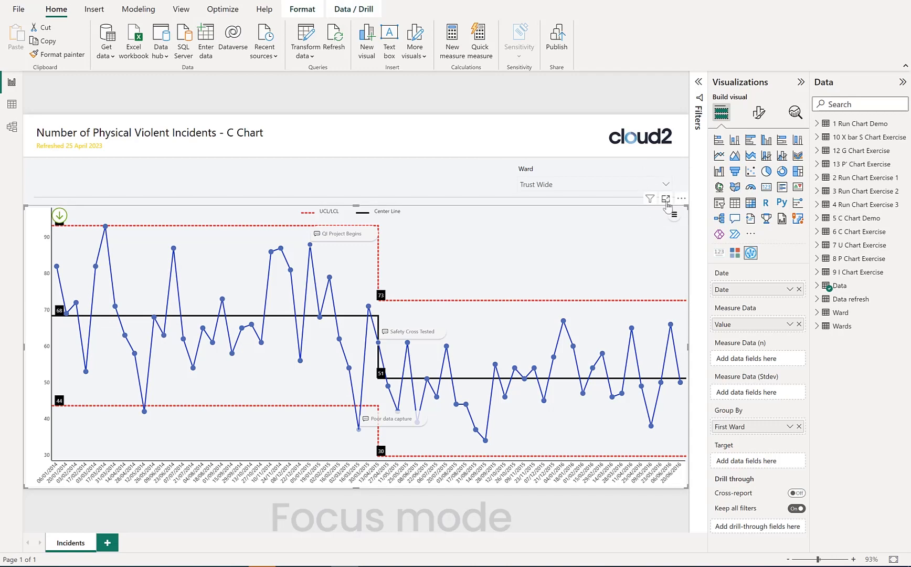
- View the Trust Wide C chart enlarged in Focus mode
left_click(666, 198)
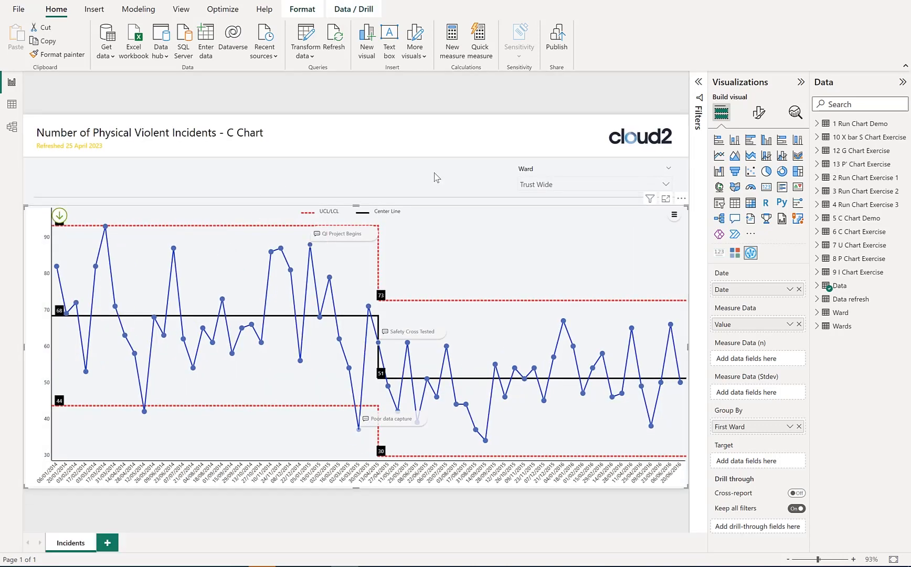
mouse_move(673, 220)
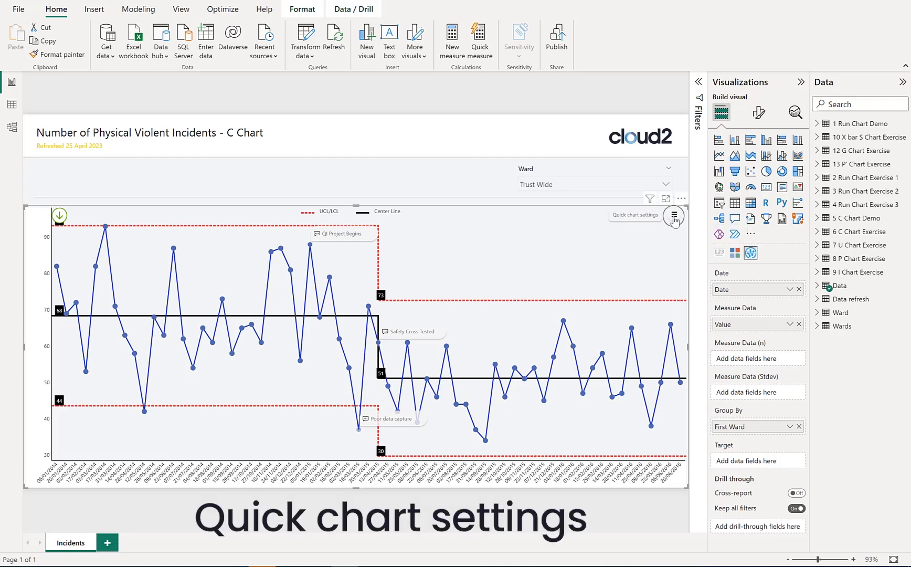
left_click(673, 217)
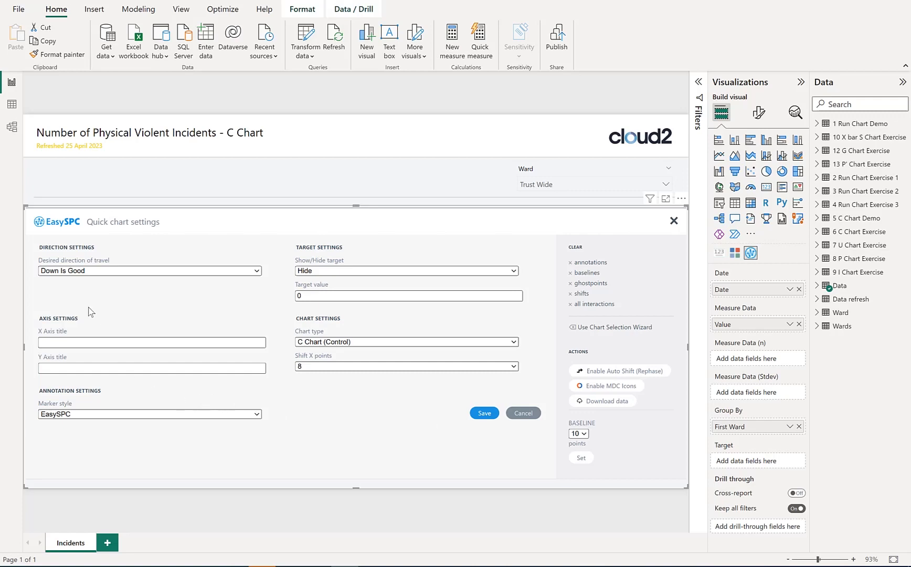
mouse_move(482, 324)
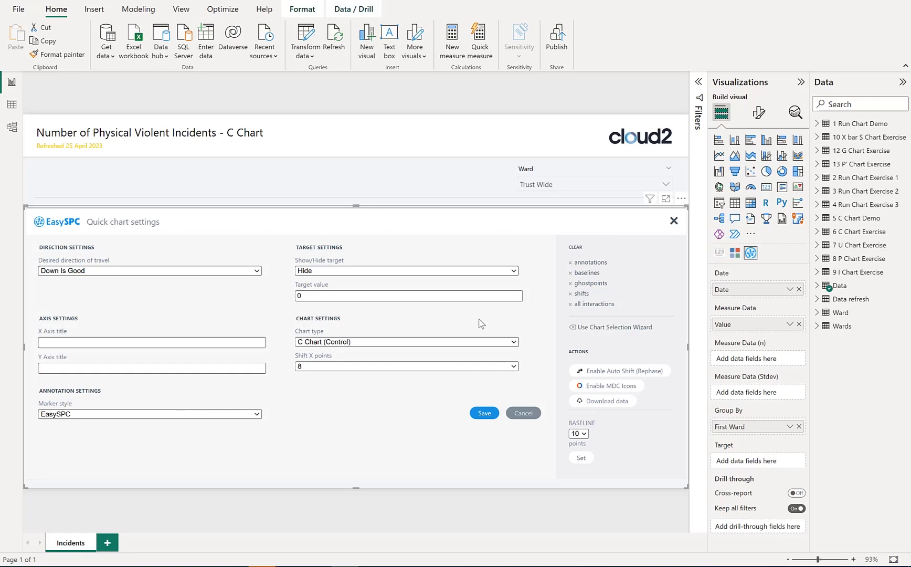
left_click(484, 412)
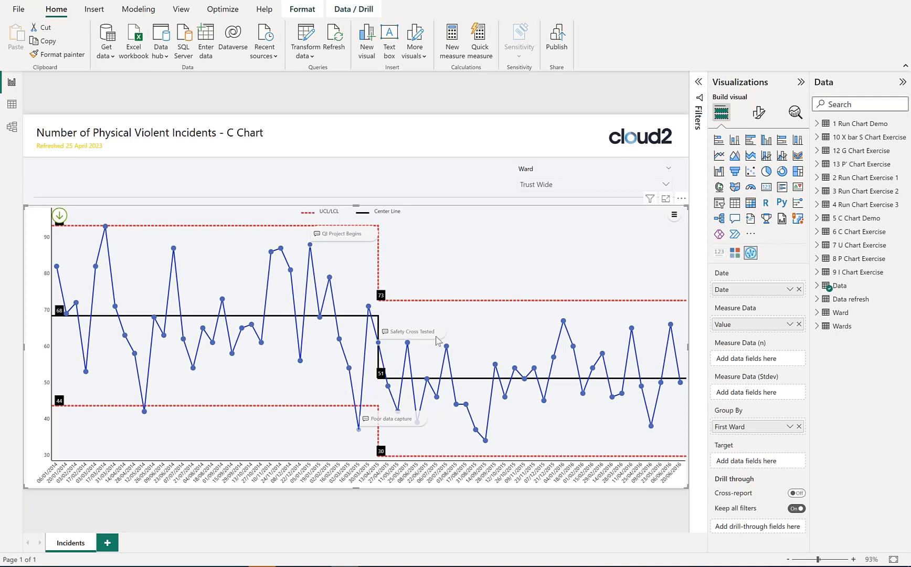
mouse_move(490, 399)
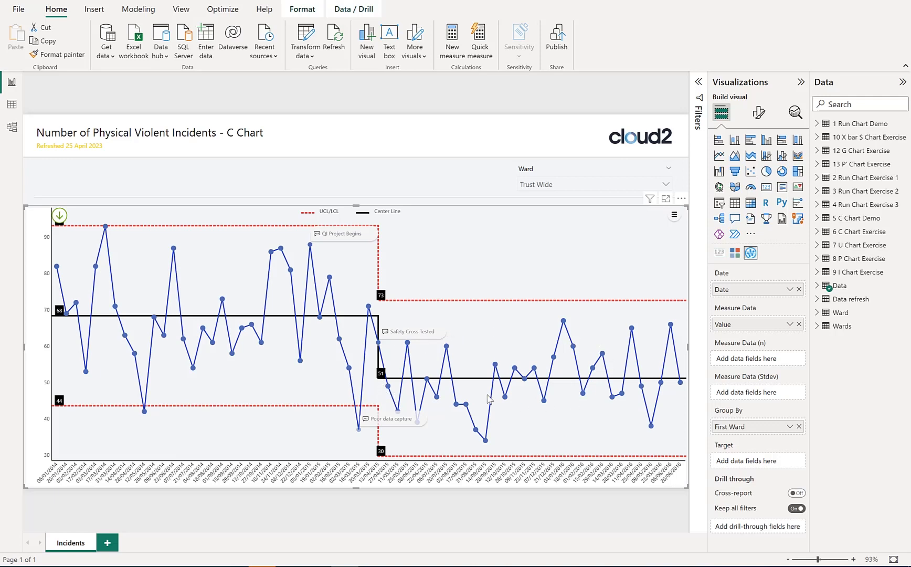
mouse_move(474, 366)
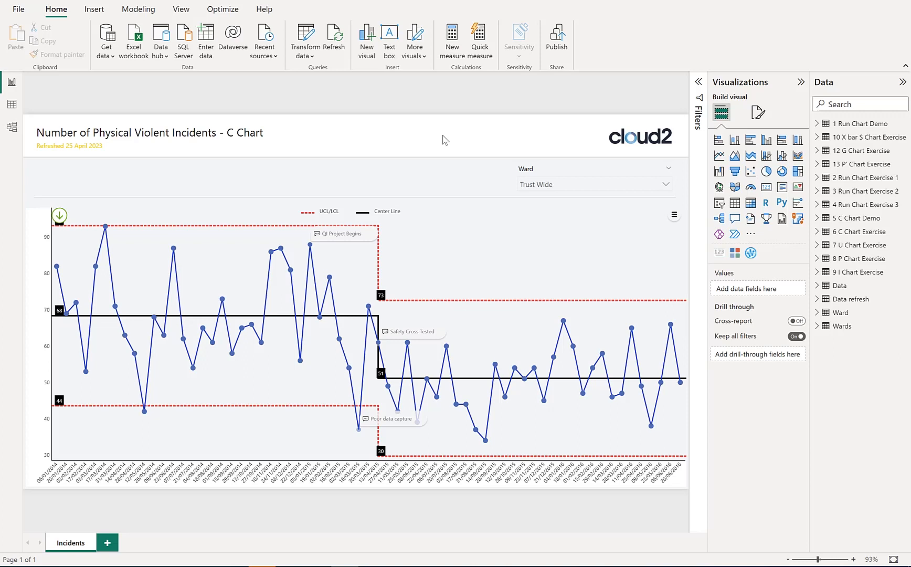
mouse_move(746, 127)
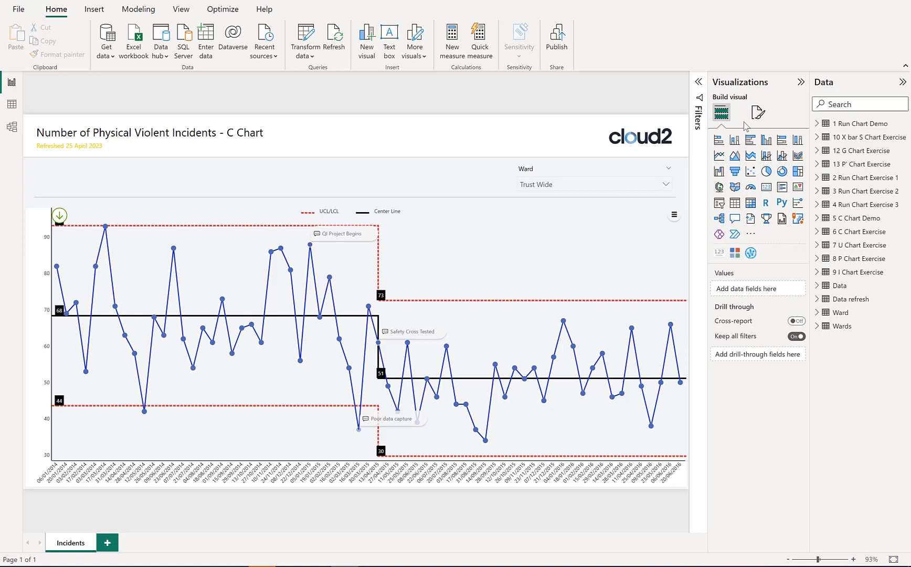
- Review the C chart's Rule Settings, Baseline Settings and Chart Settings in the format pane without changes
left_click(757, 112)
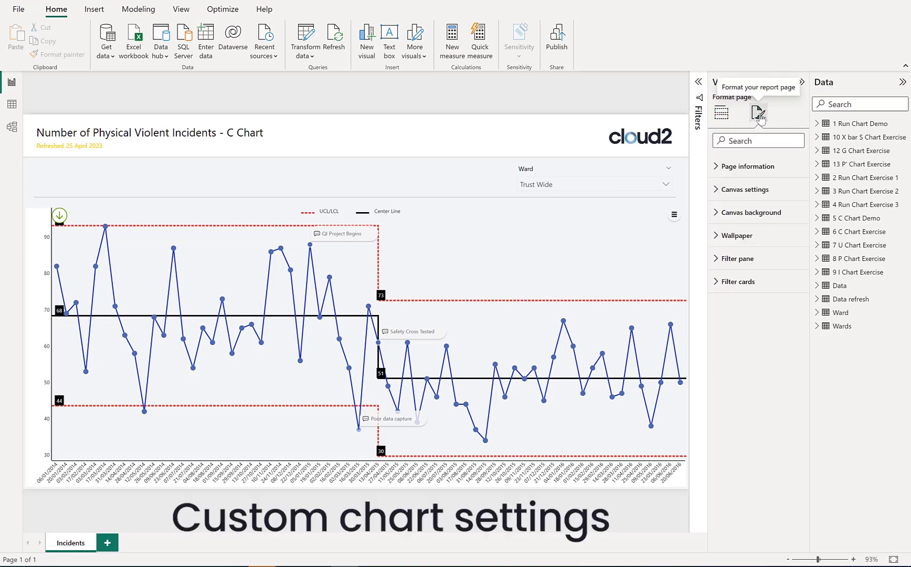
left_click(355, 346)
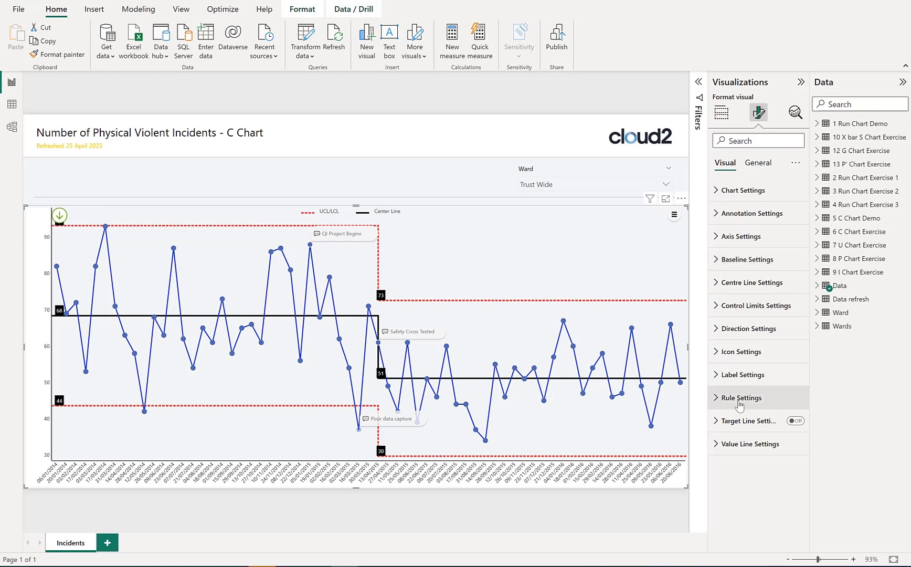
left_click(741, 397)
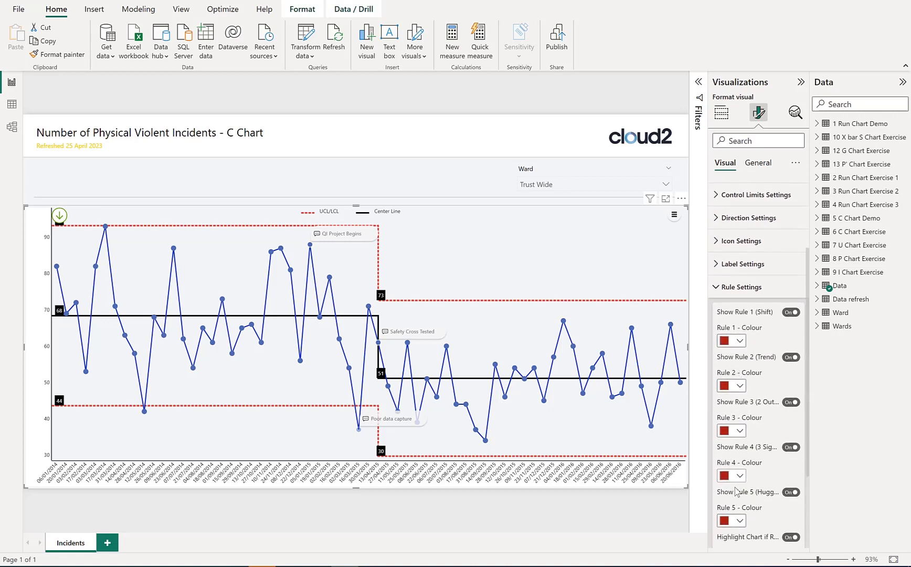
mouse_move(789, 337)
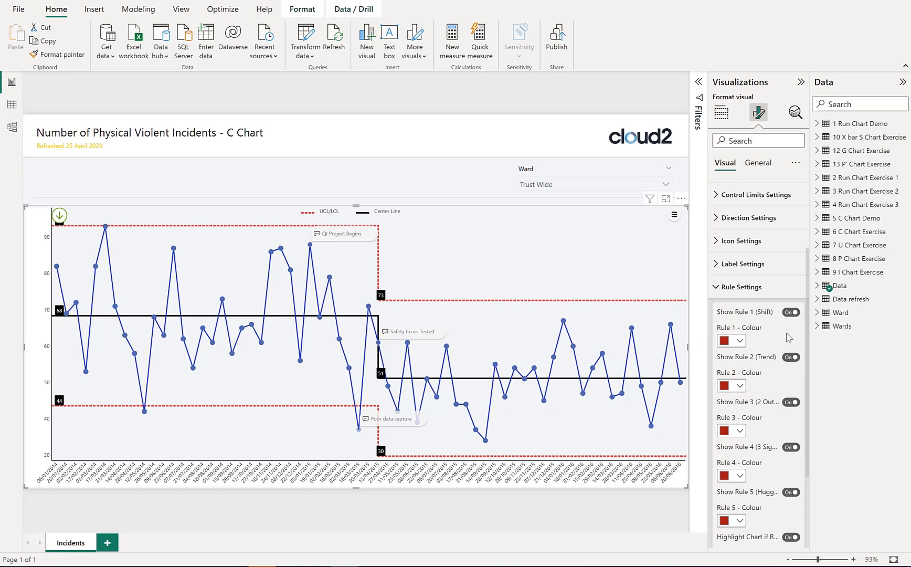
left_click(744, 287)
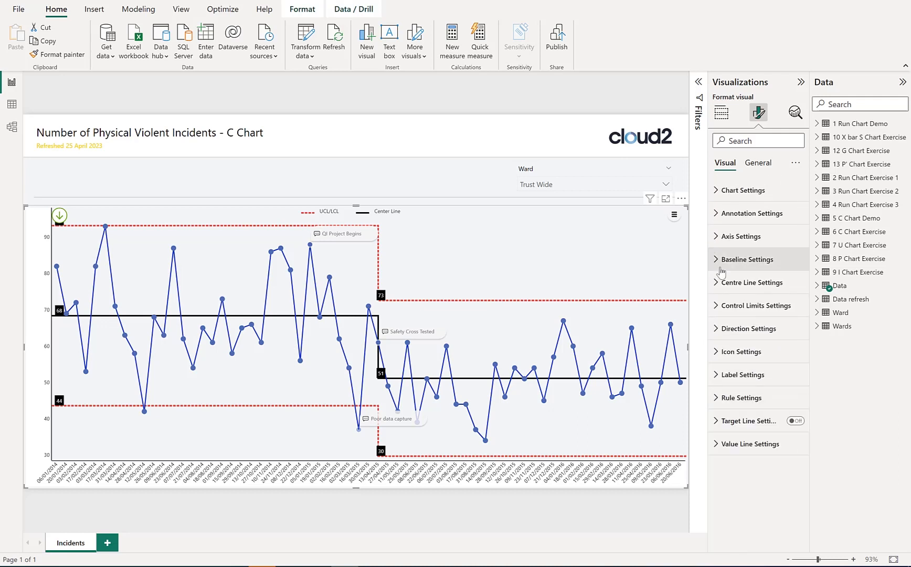
left_click(748, 259)
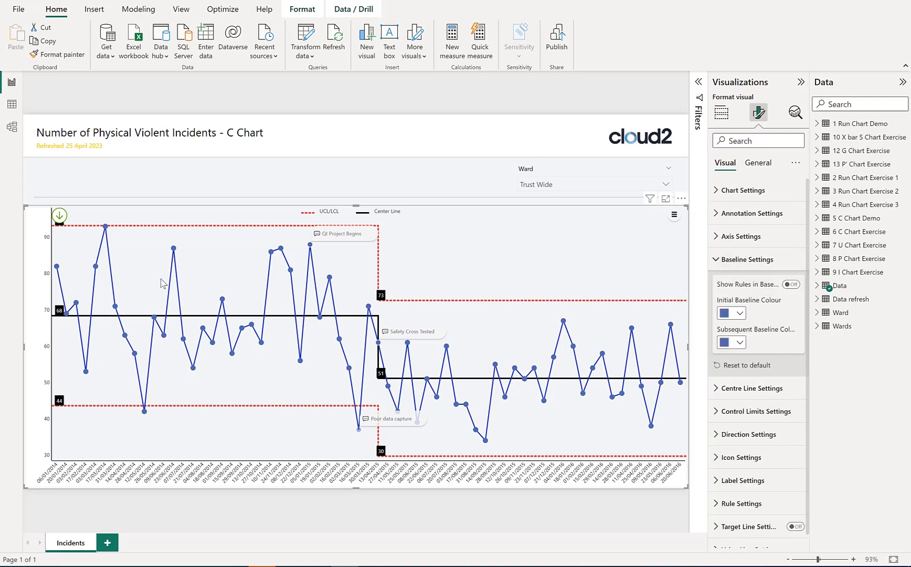
mouse_move(247, 345)
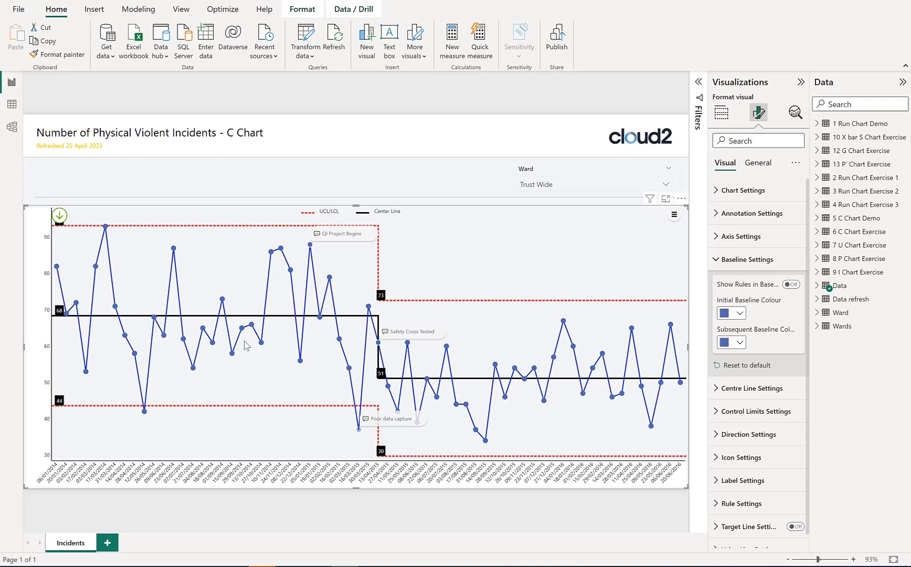
mouse_move(782, 266)
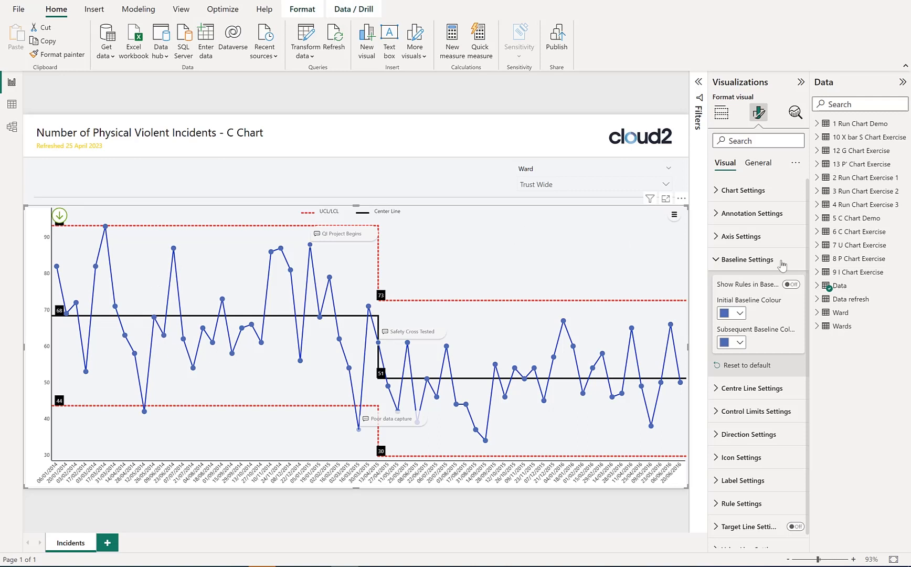
left_click(743, 189)
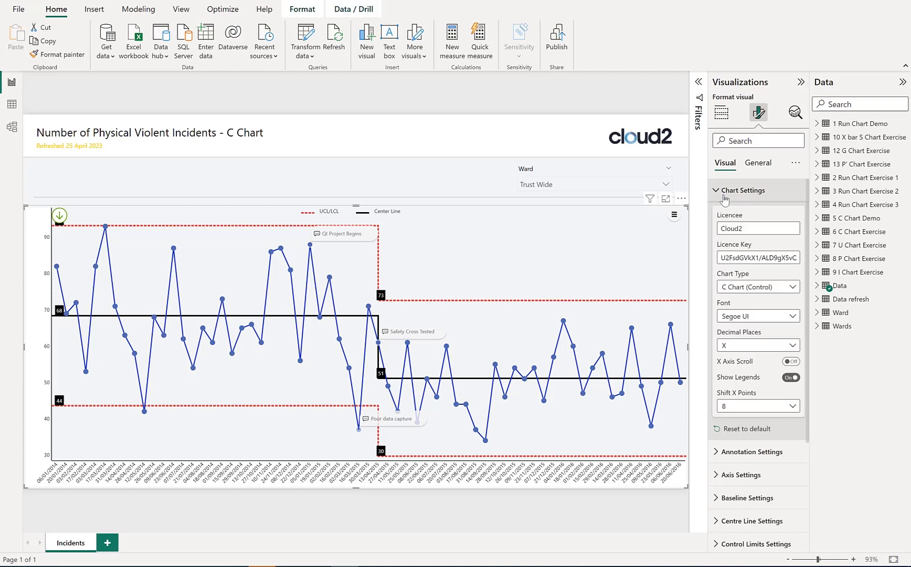